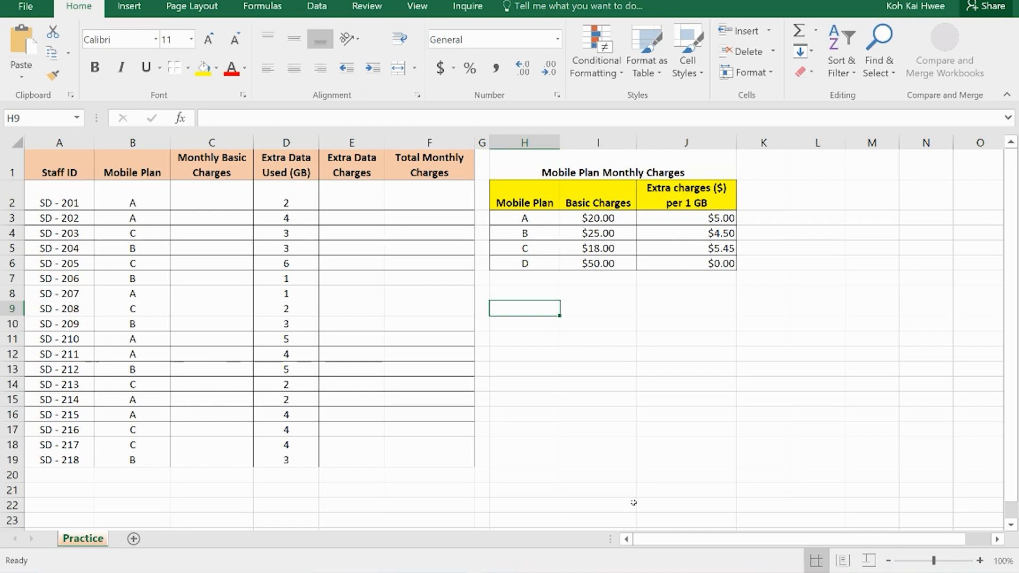
mouse_move(631, 482)
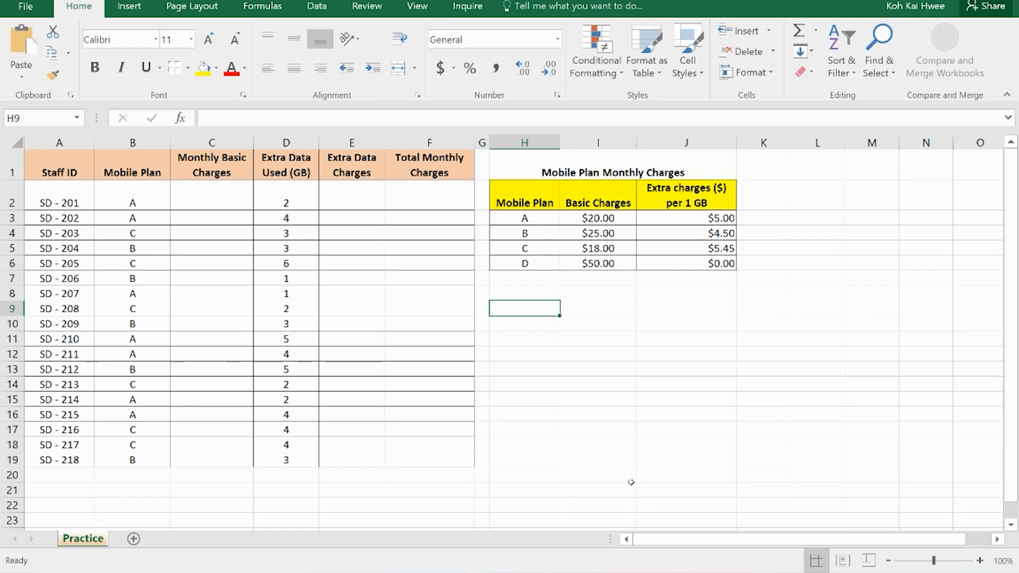
mouse_move(484, 419)
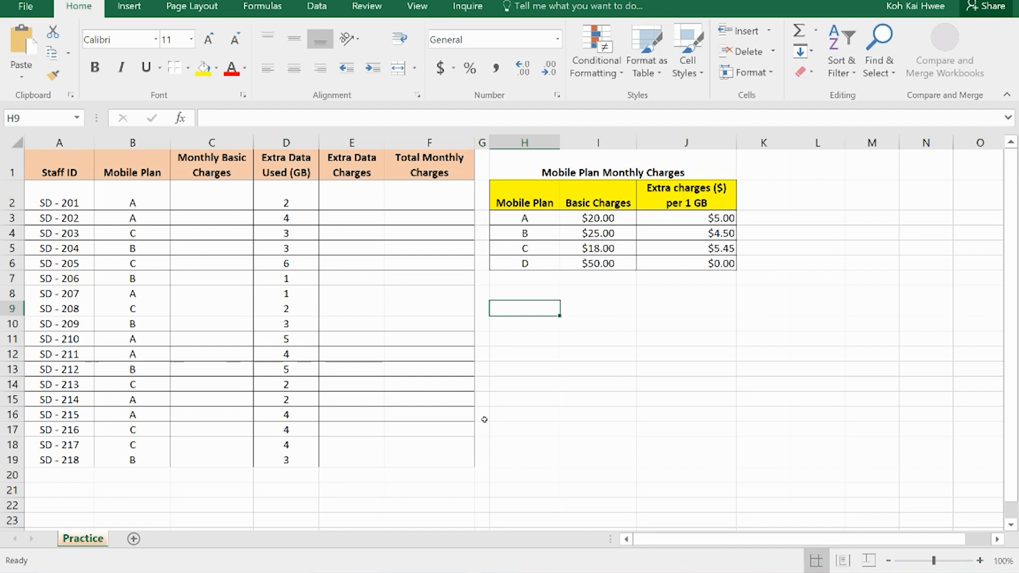
mouse_move(353, 307)
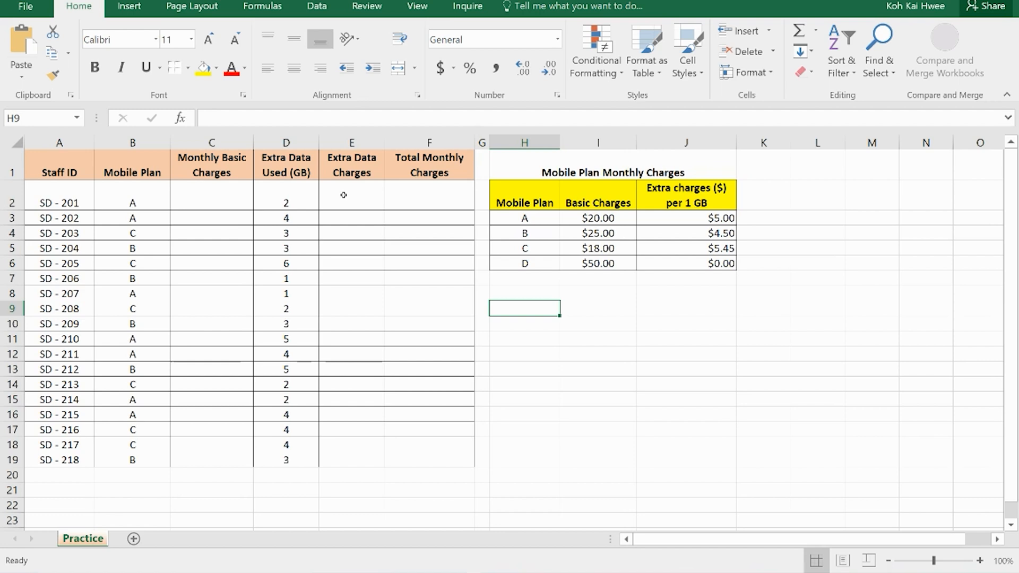
mouse_move(408, 196)
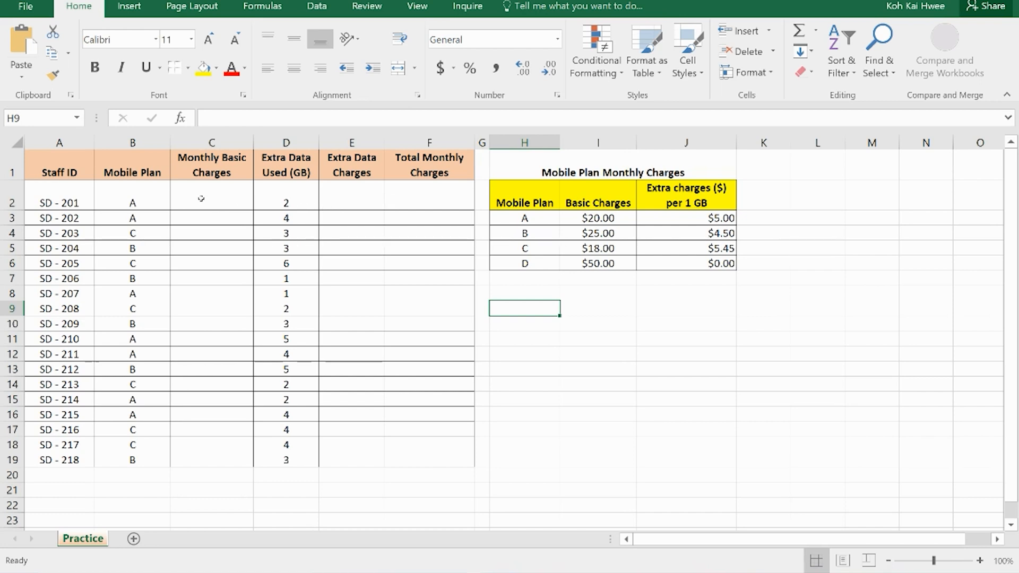
Begin =VLOOKUP( in C2 with the mobile plan in B2 as lookup value.
left_click(211, 195)
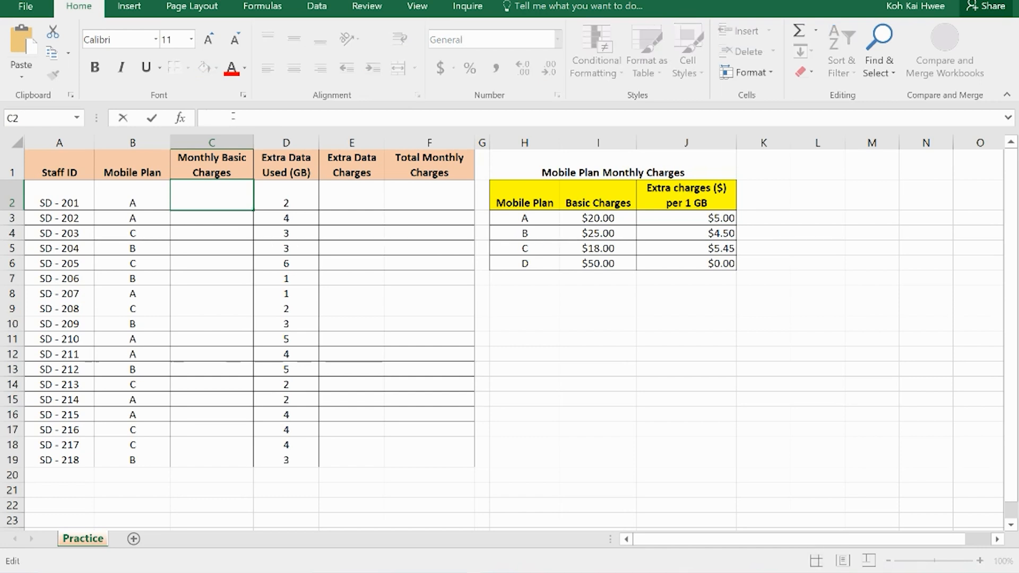
type("=")
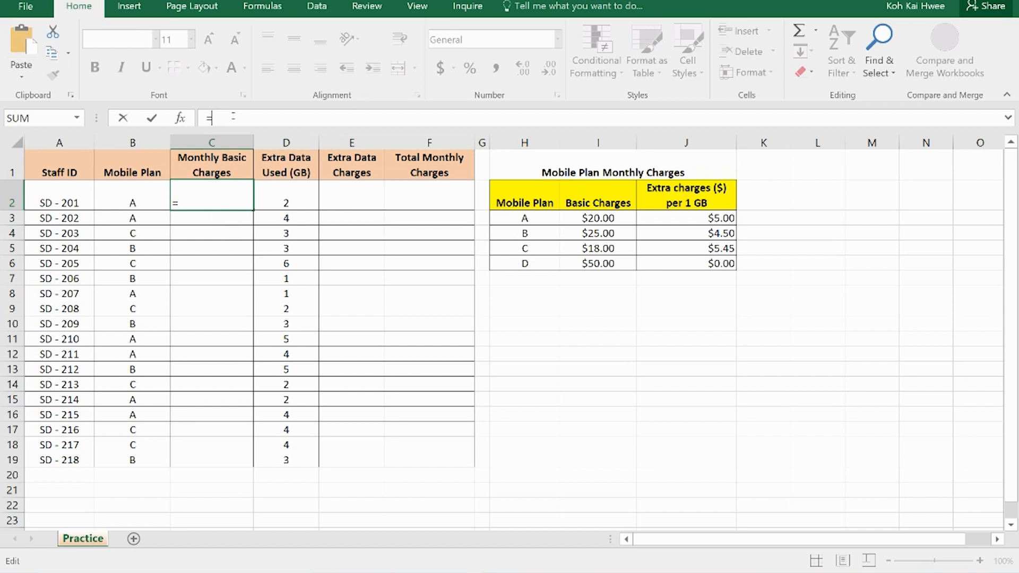
type("VLO")
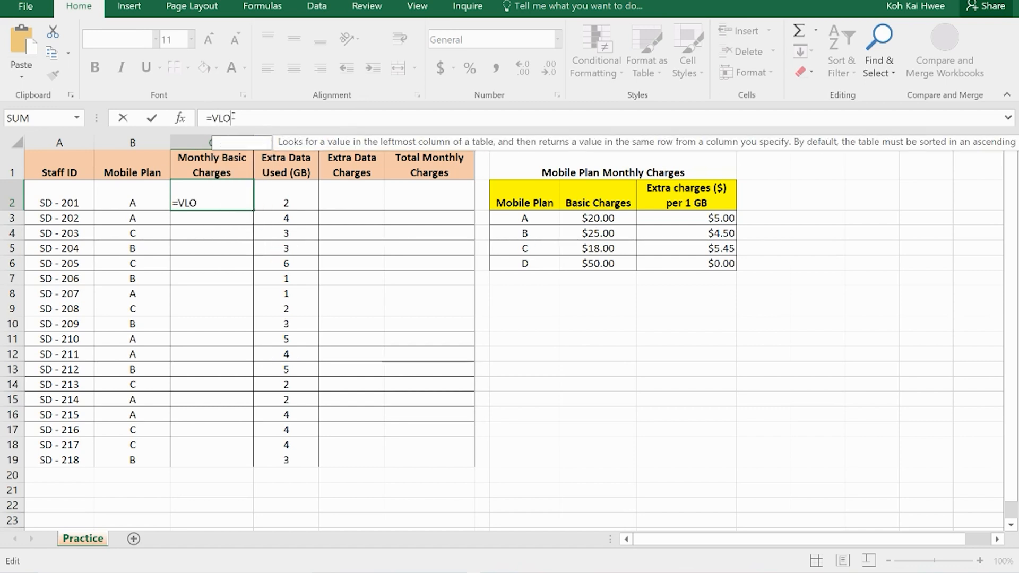
type("OKUP")
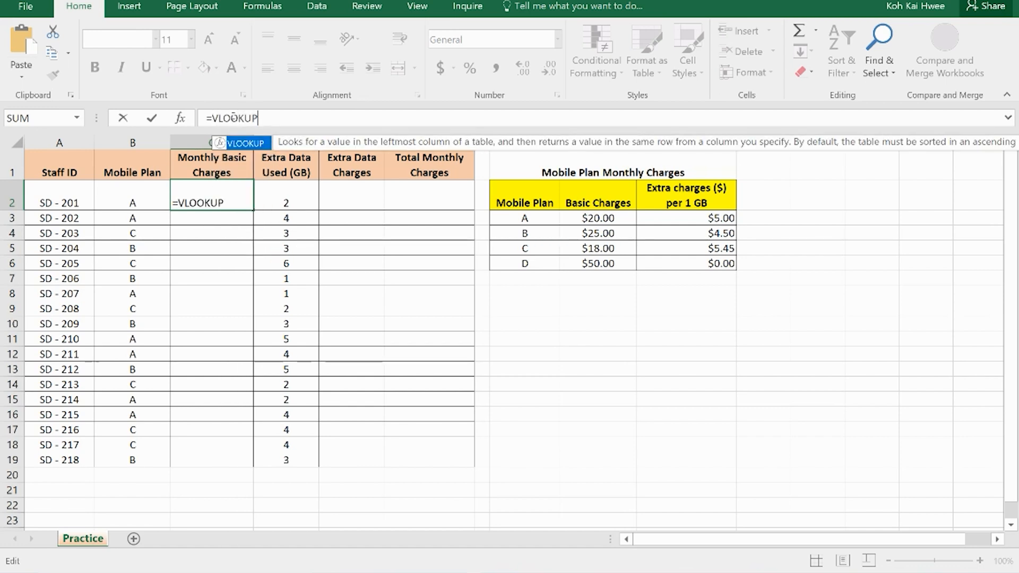
type("(")
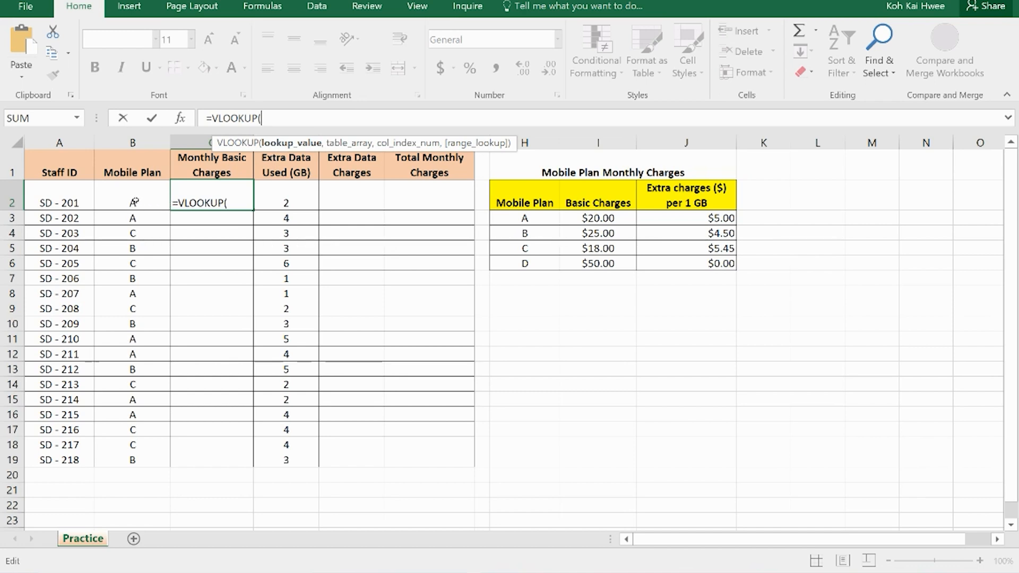
left_click(132, 202)
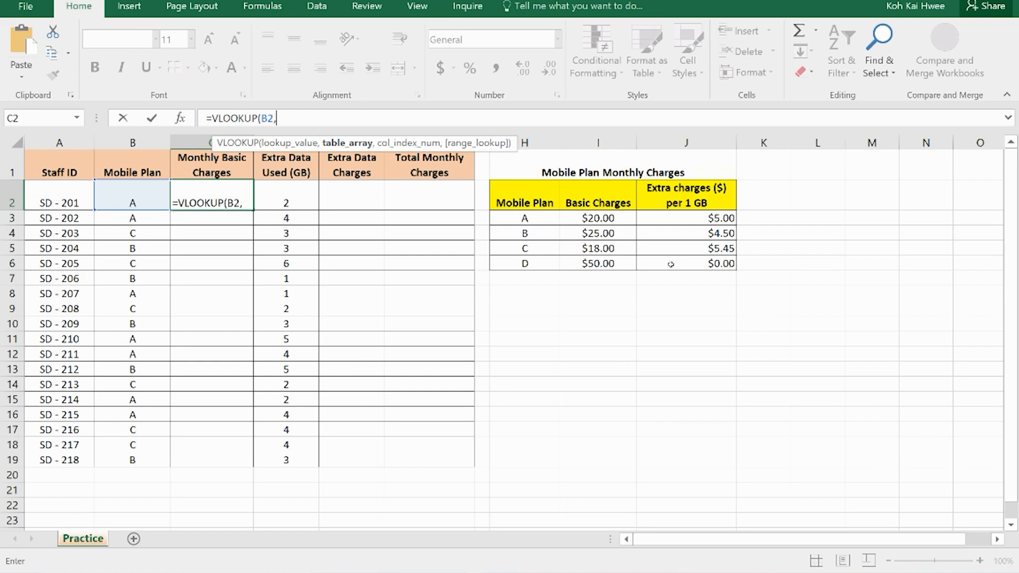
Reference the plan charges table H3:J6 and lock it as $H$3:$J$6 with F4.
left_click(524, 218)
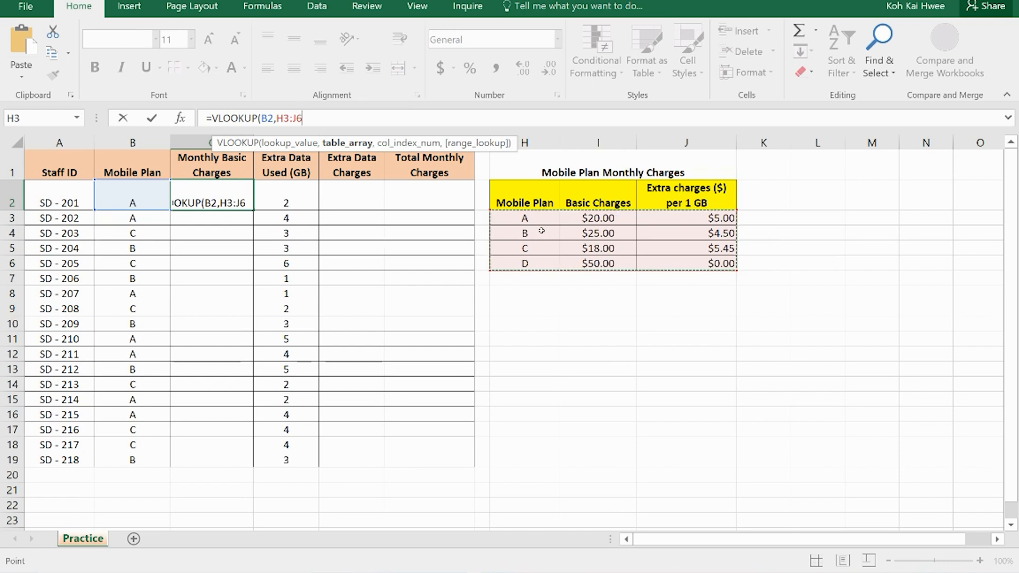
left_click(428, 218)
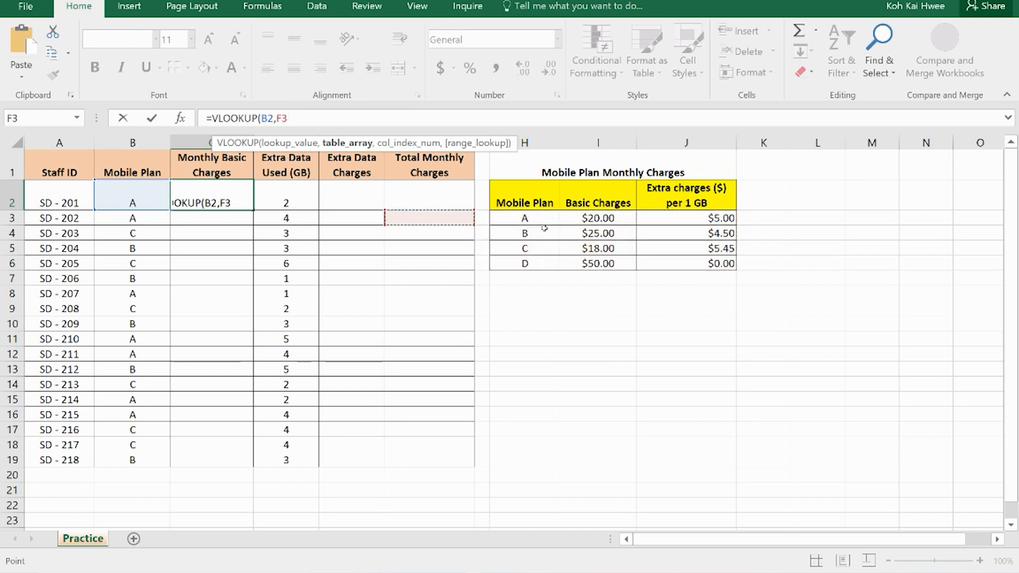
left_click_drag(524, 218, 598, 232)
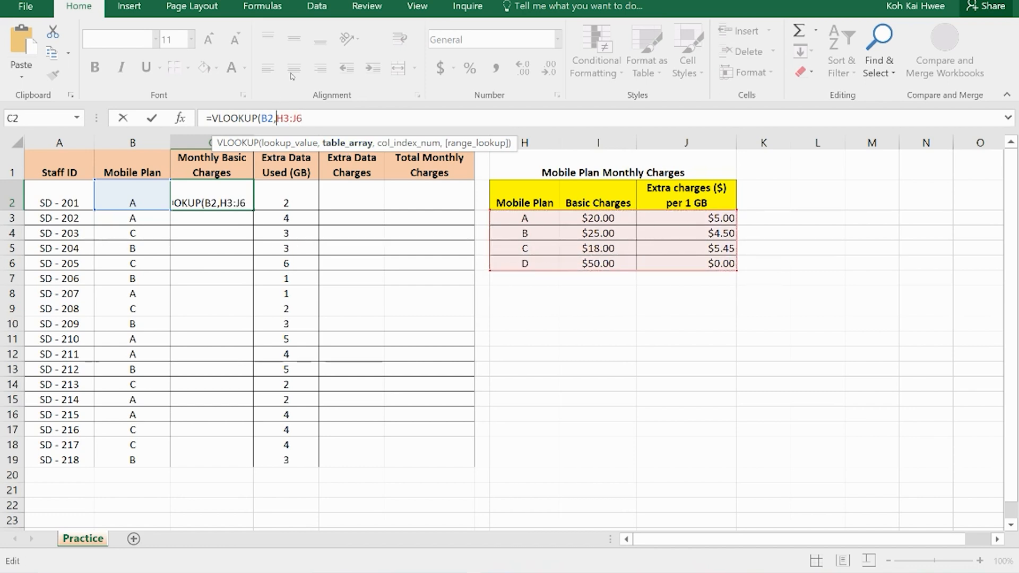
key("f4")
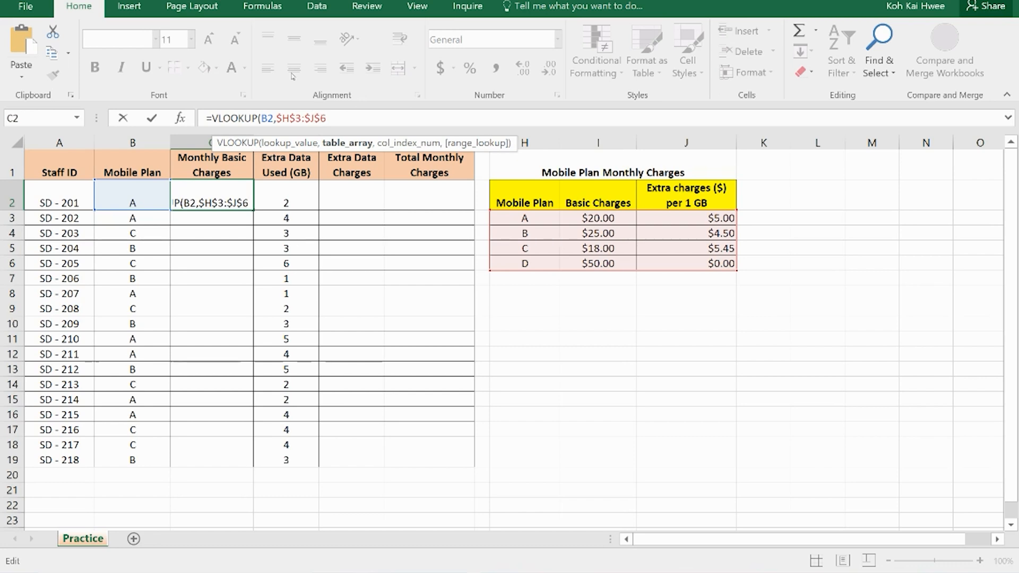
mouse_move(341, 118)
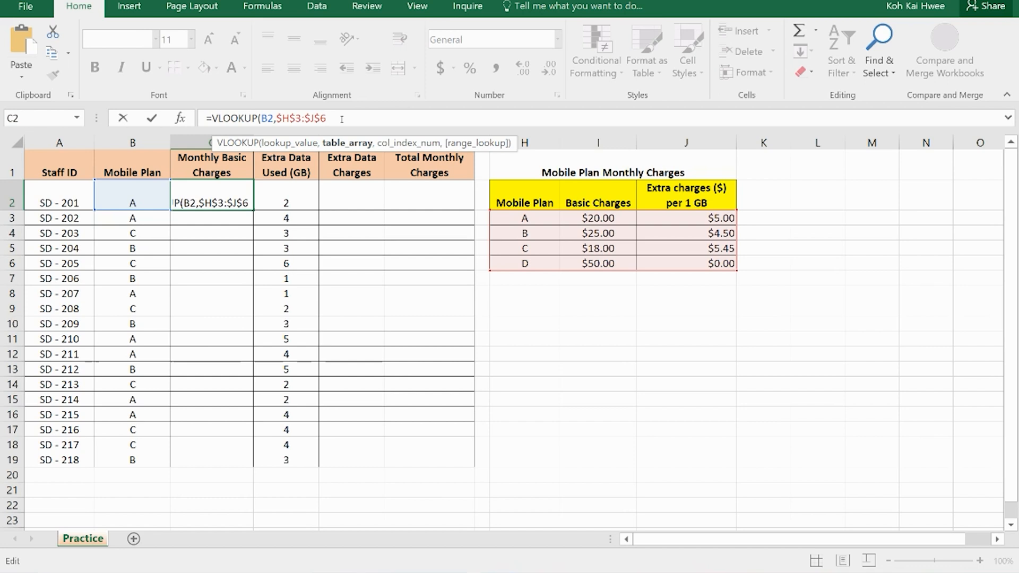
Finish =VLOOKUP(B2,$H$3:$J$6,2,FALSE) so C2 returns the basic charge 20.
type(",")
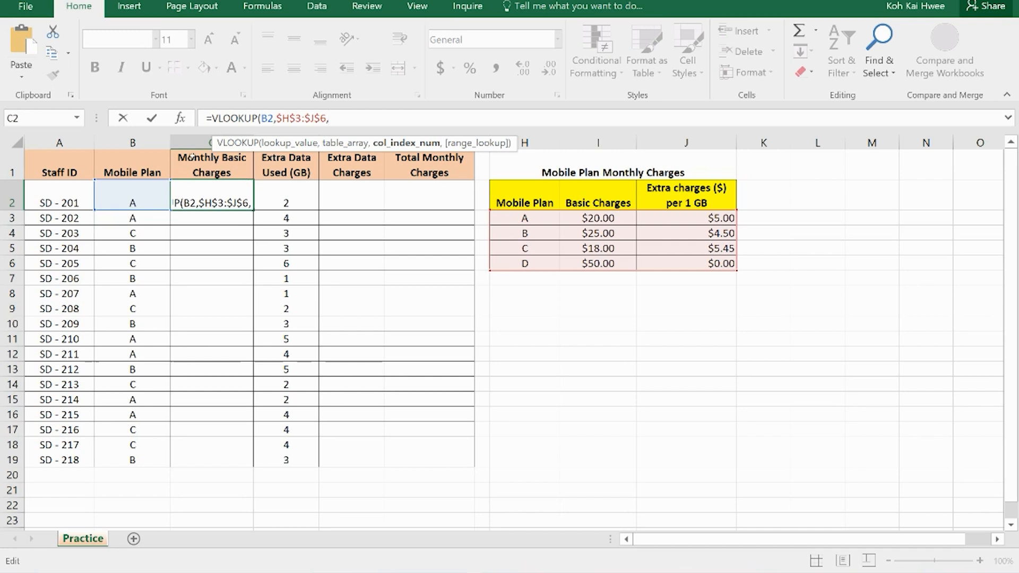
mouse_move(371, 212)
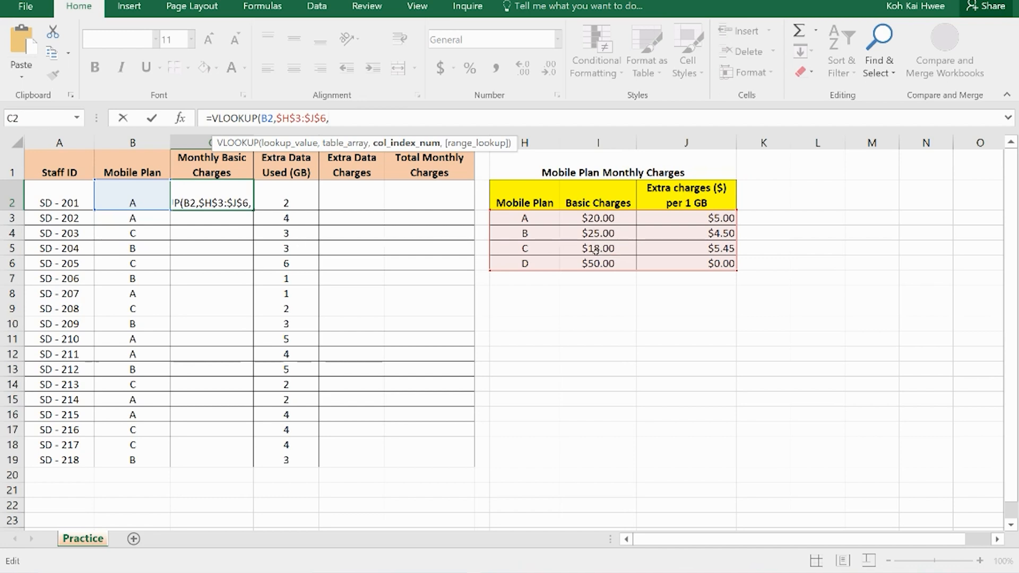
type("2")
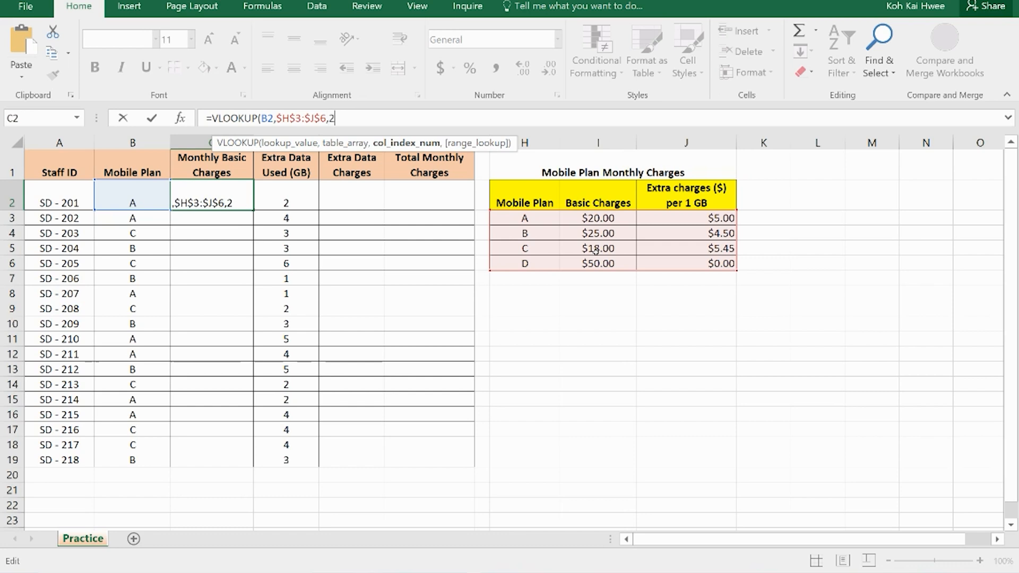
type(",")
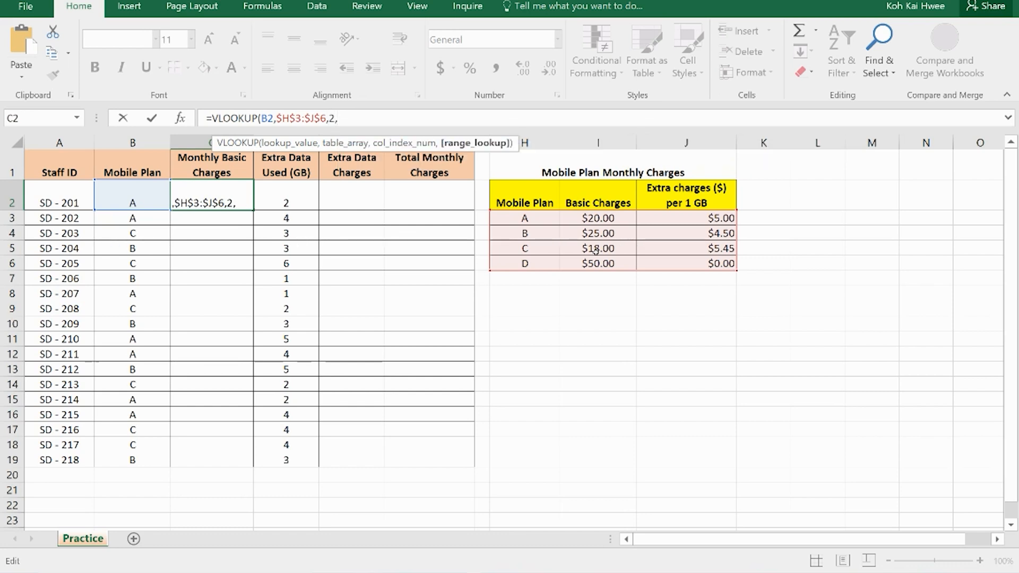
type("false")
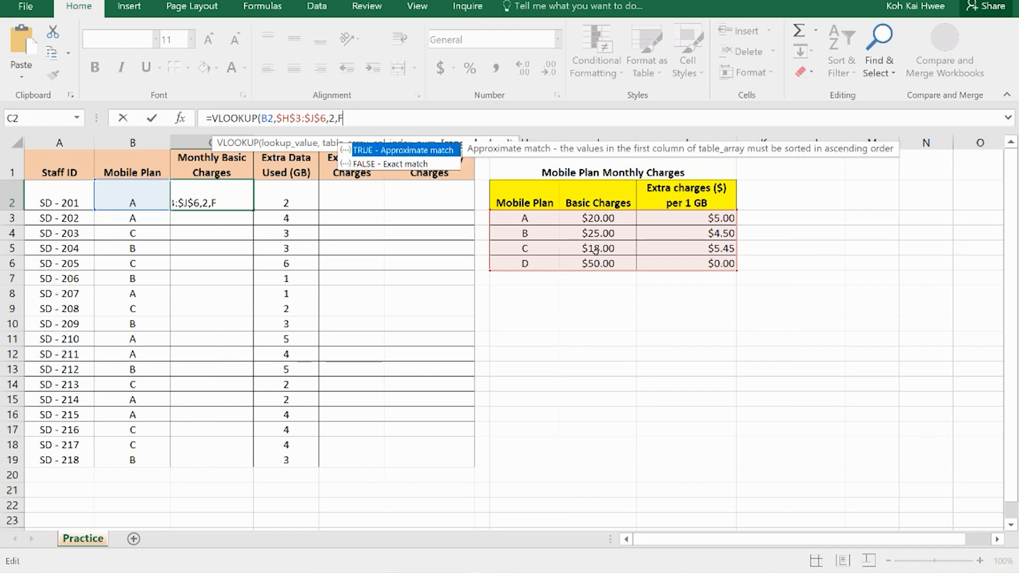
type("ALSE)")
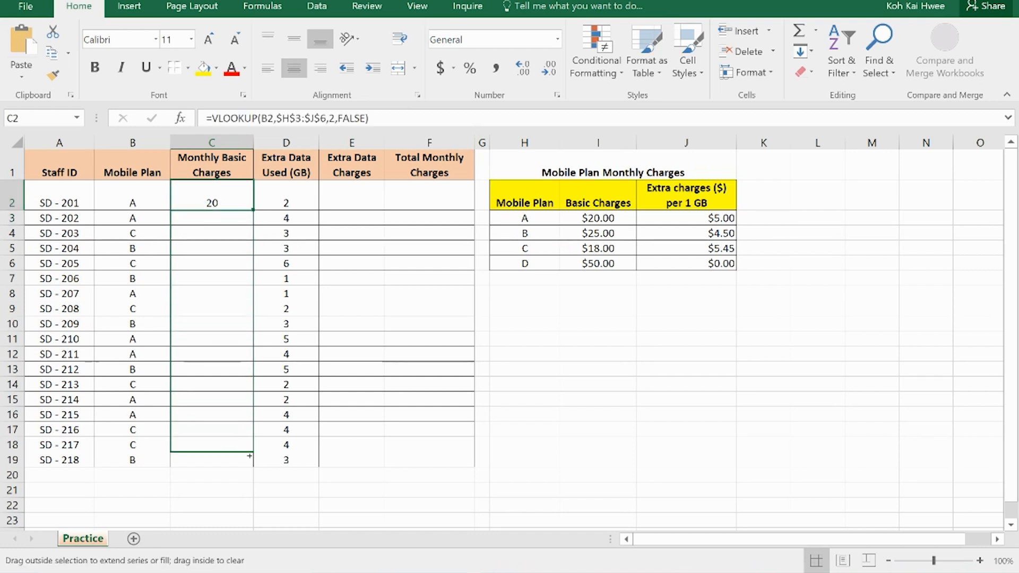
Copy the basic charge VLOOKUP down to row 19 and inspect a copied cell's references.
left_click_drag(211, 203, 212, 460)
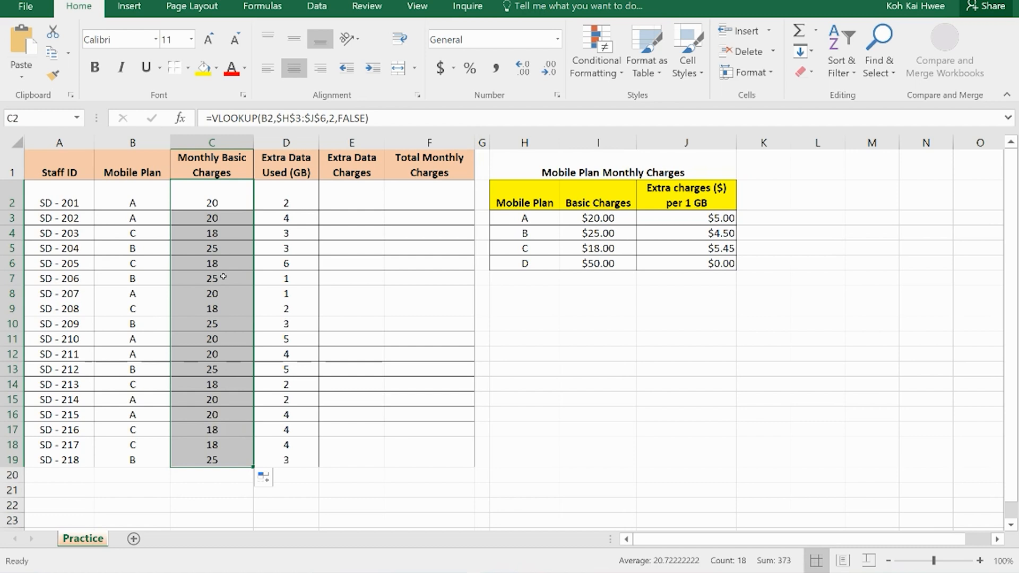
mouse_move(216, 319)
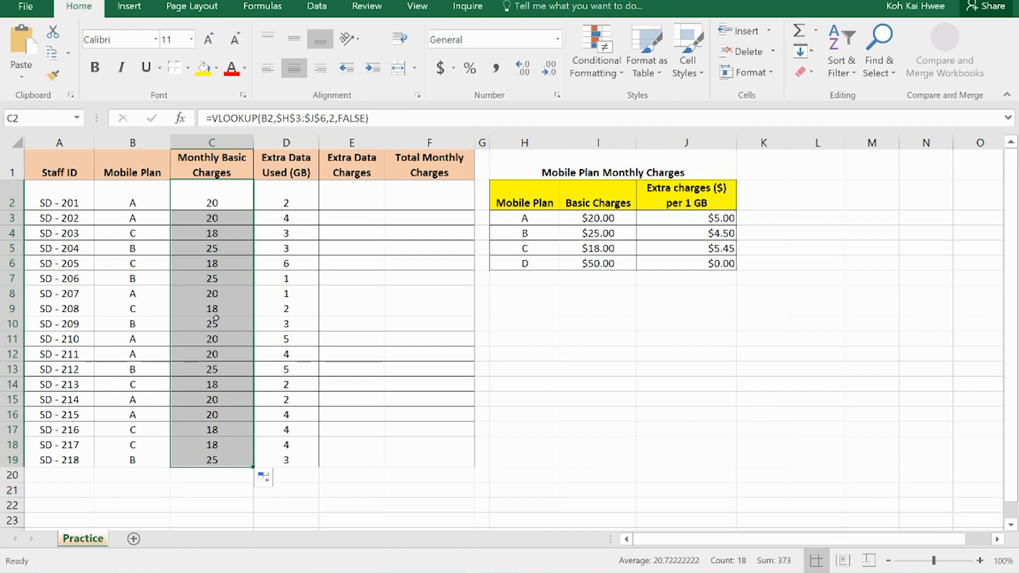
left_click(211, 232)
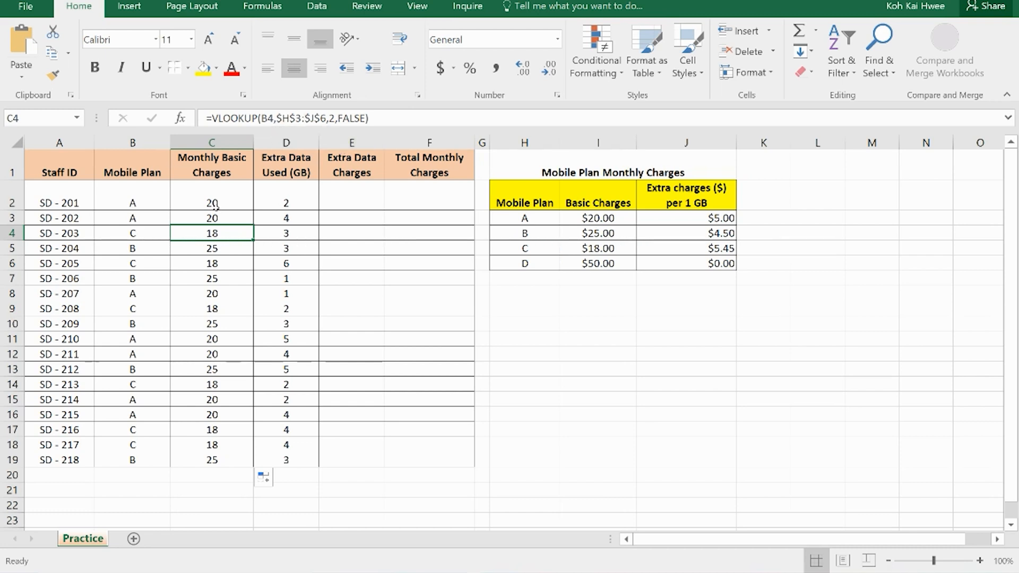
double_click(211, 232)
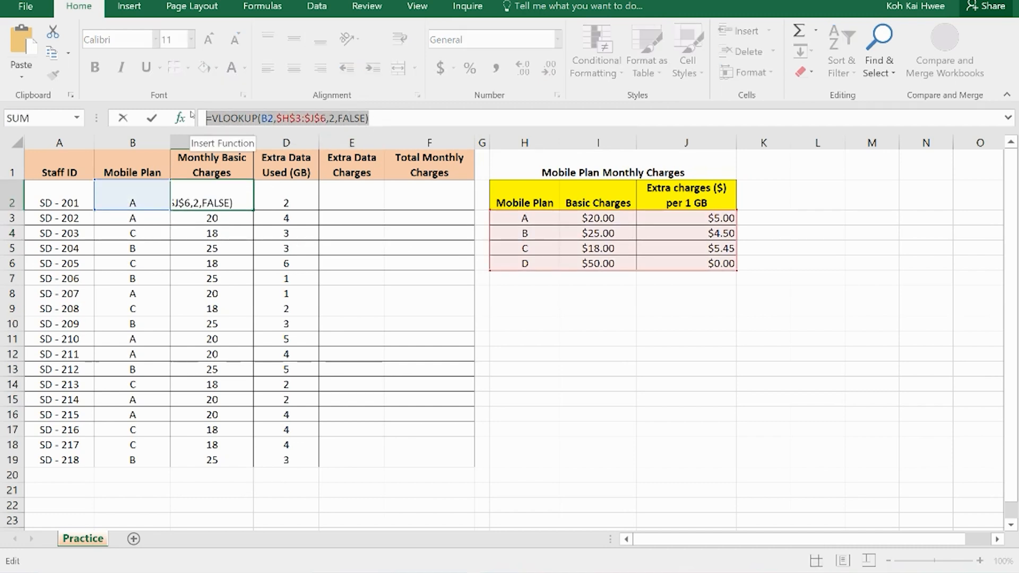
Enter =VLOOKUP(B2,$H$3:$J$6,3,FALSE) in E2 and fill Extra Data Charges down to E19.
key("Enter")
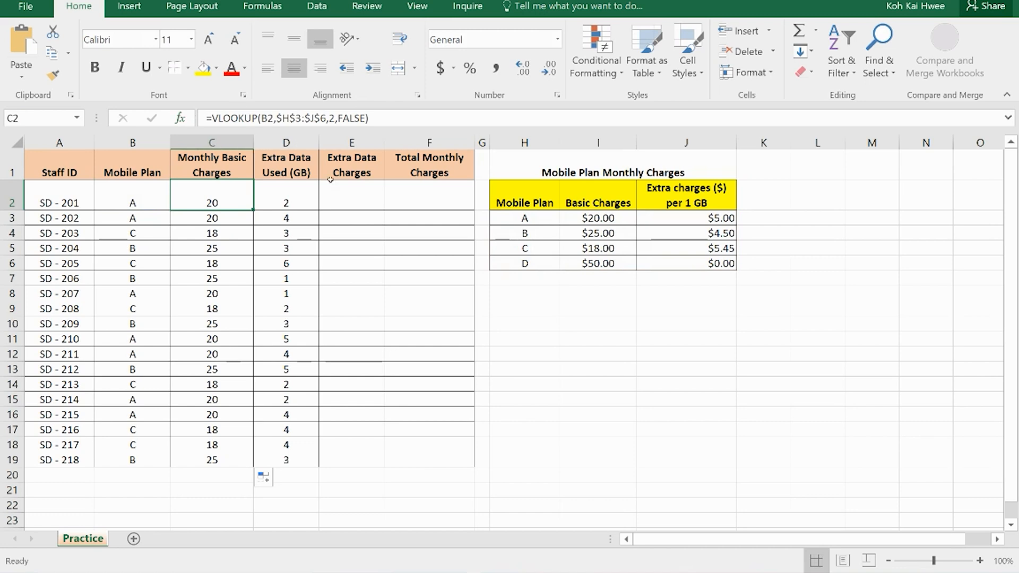
left_click(350, 195)
type("=VLOOKUP(B2,$H$3:$J$6,2,FALSE)")
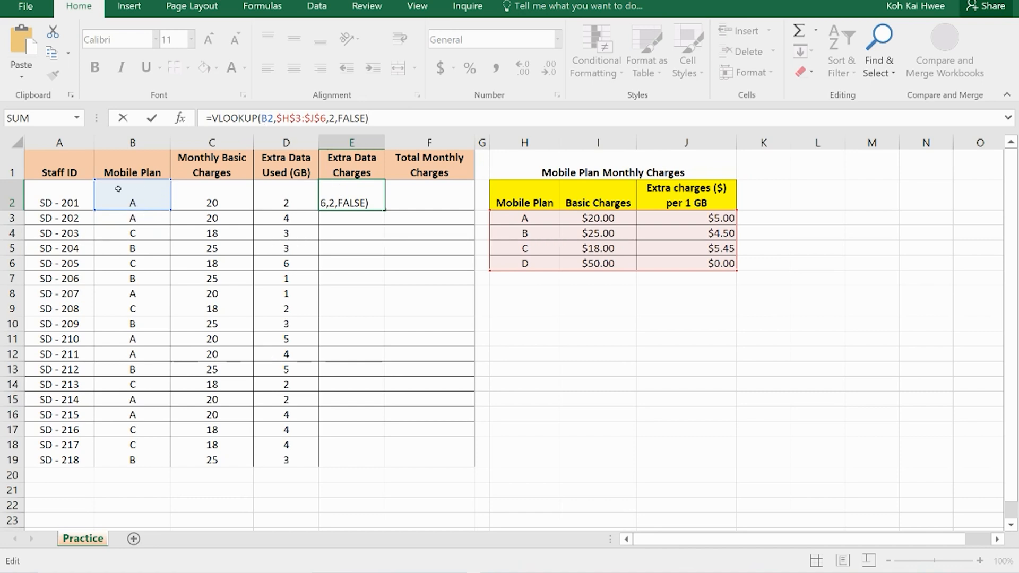
mouse_move(149, 200)
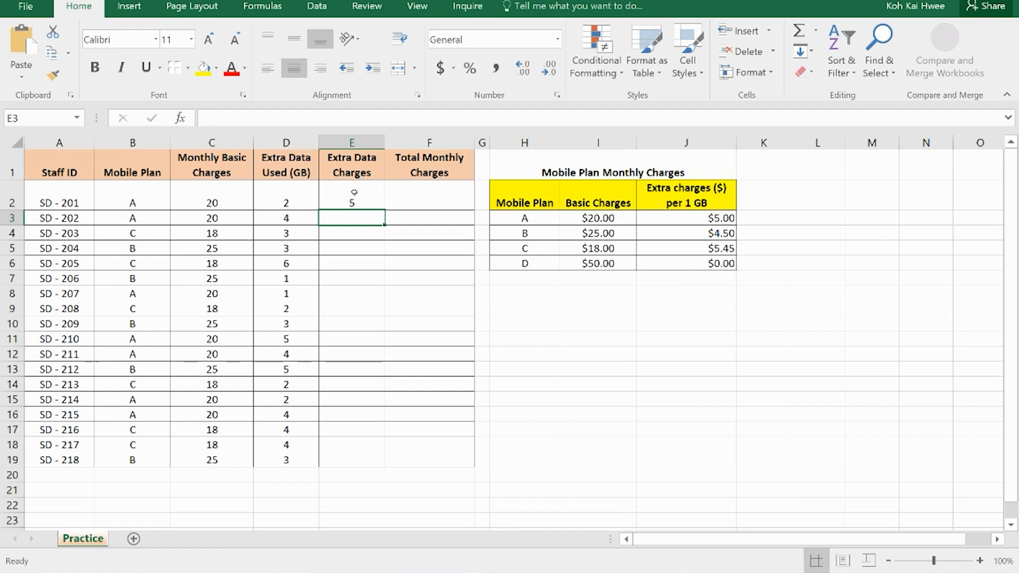
left_click(351, 202)
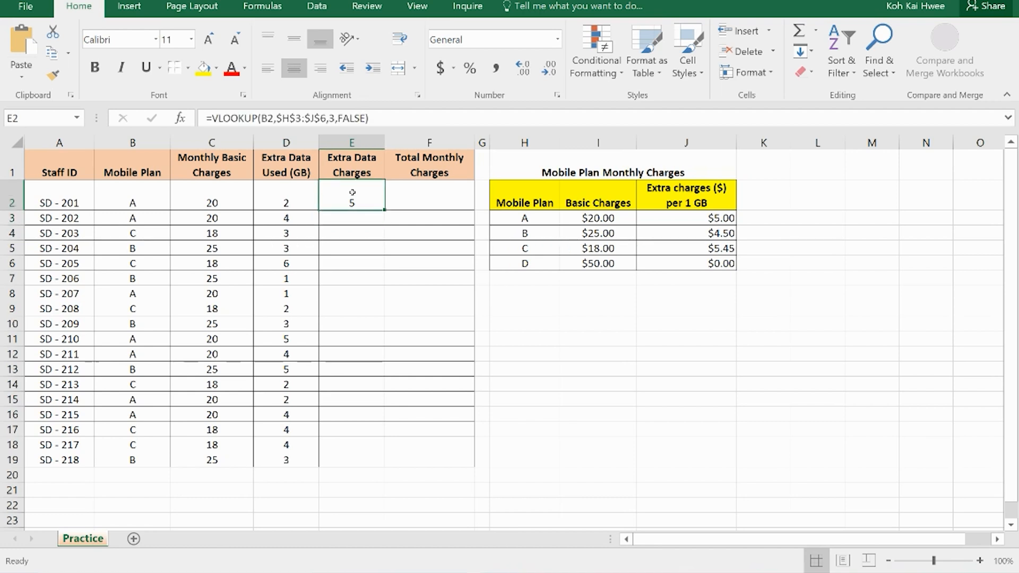
left_click_drag(351, 203, 351, 403)
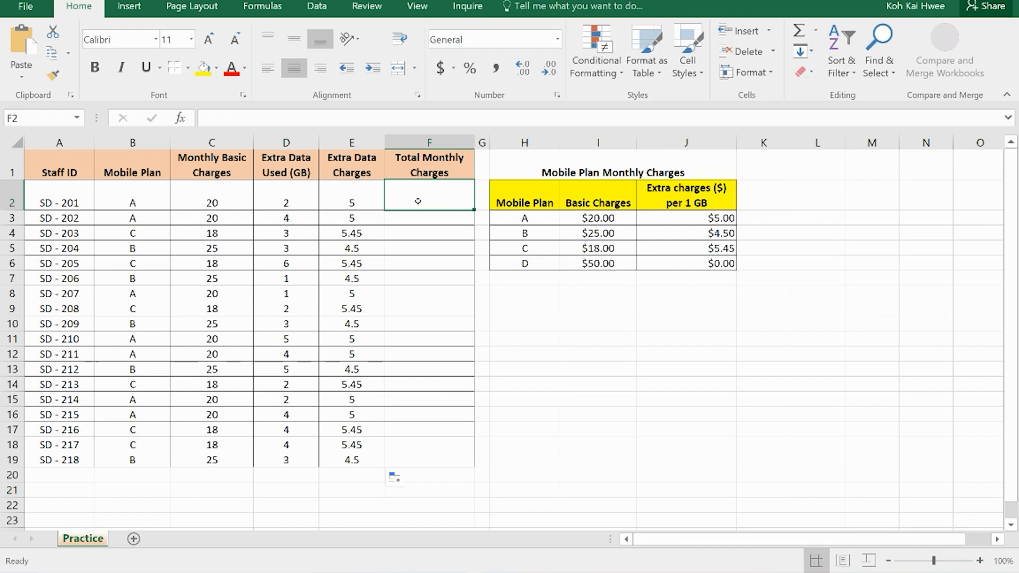
Build the total charge formula =C2+D2*E2 in F2 by picking the cells.
type("=")
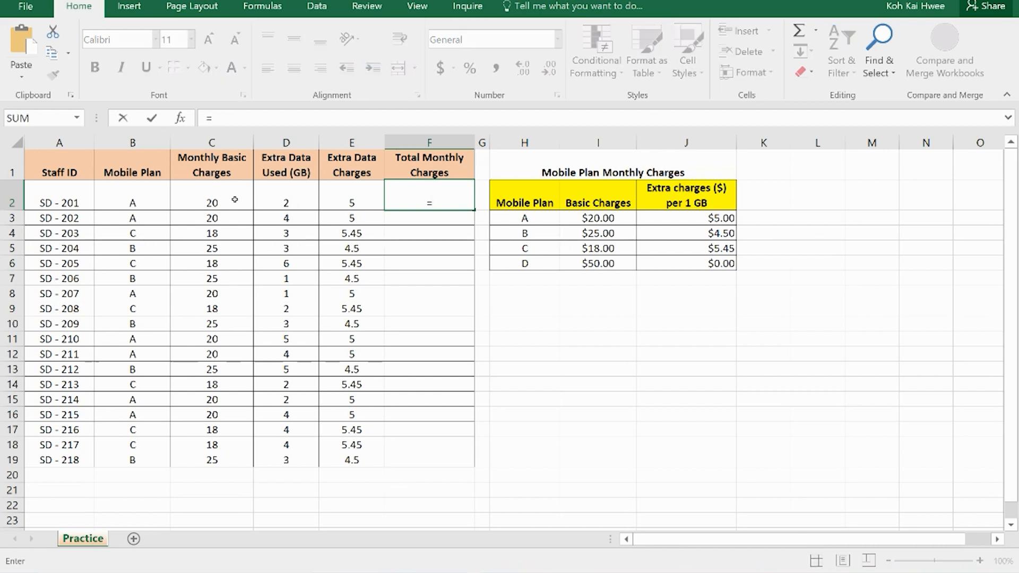
left_click(211, 202)
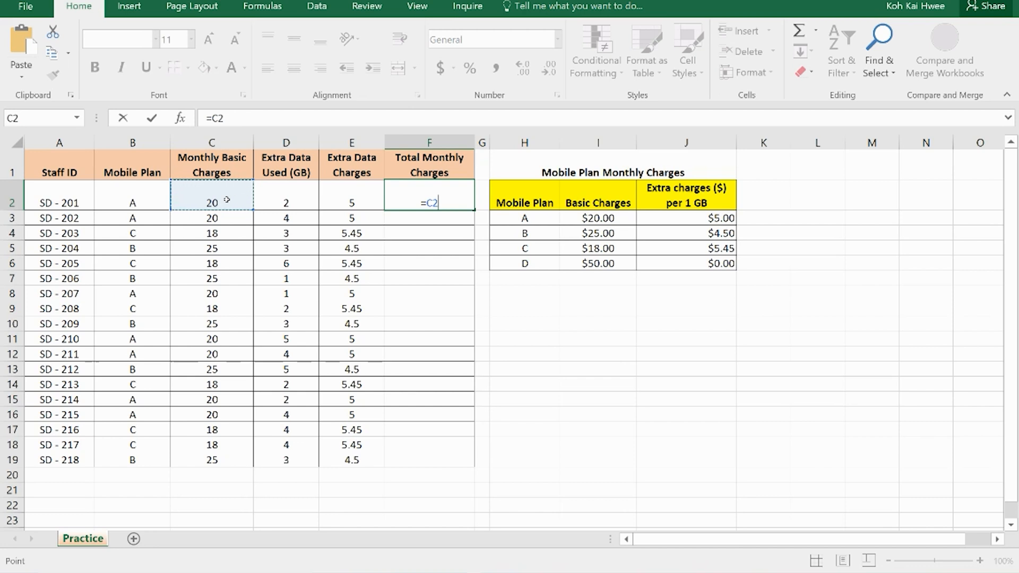
type("+")
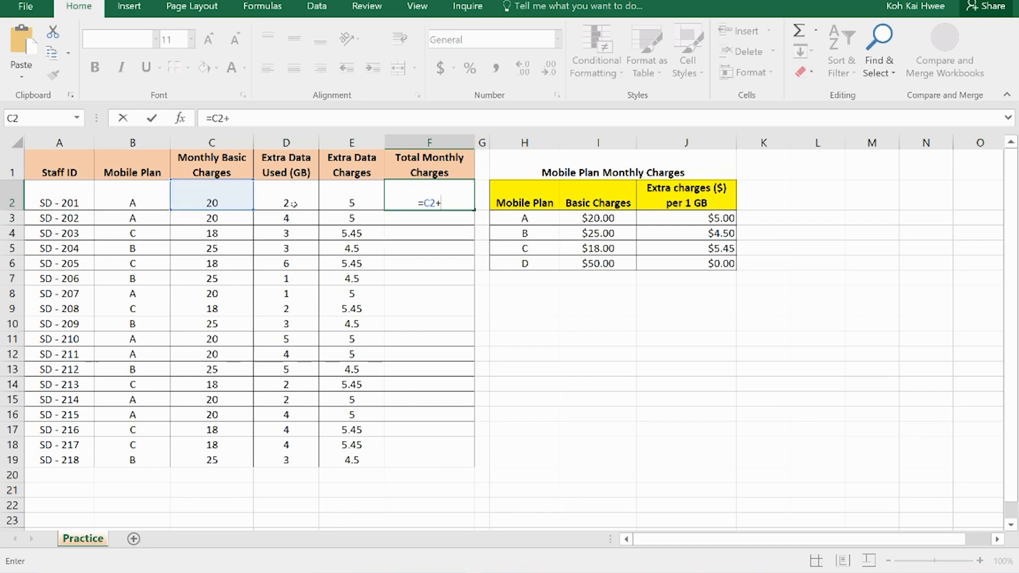
left_click(286, 203)
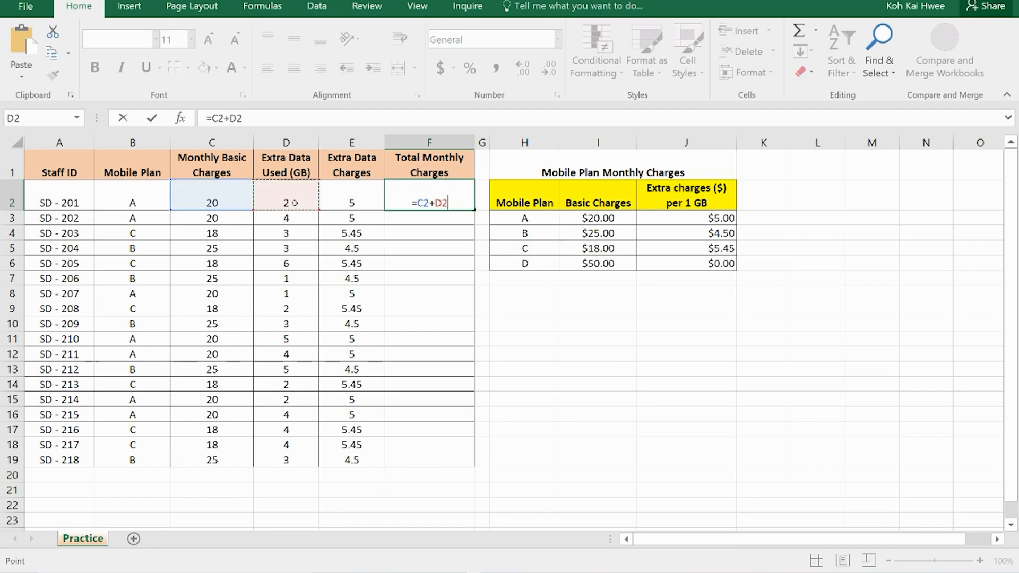
type("*")
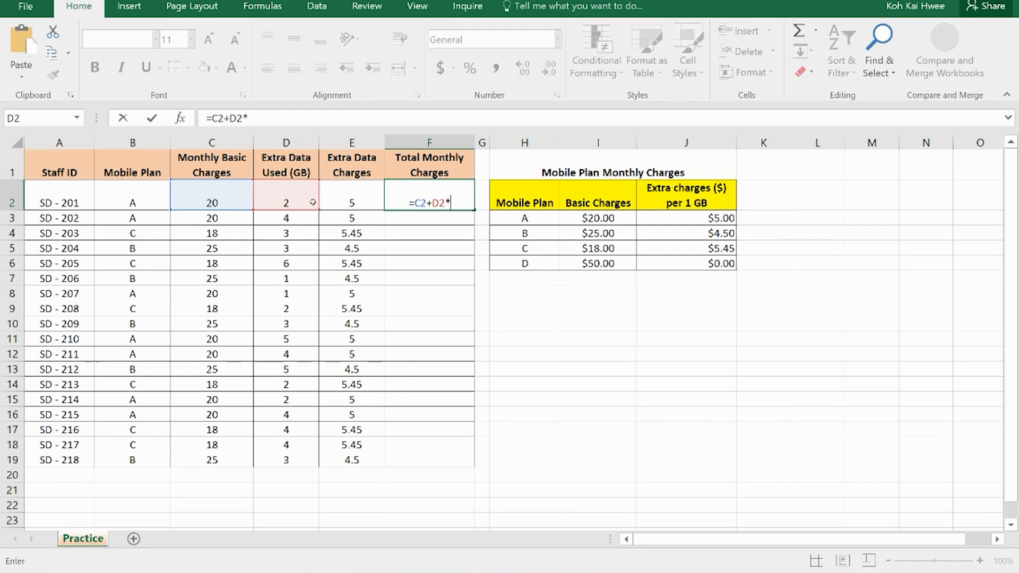
left_click(351, 202)
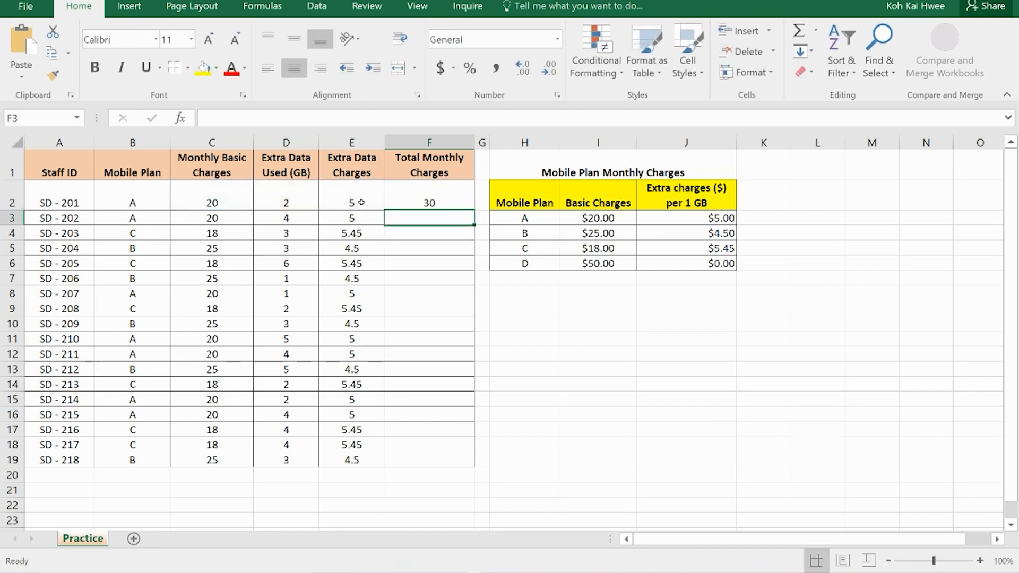
Fill the total formula down to F19 for all 18 staff and switch to the test scores sheet.
left_click(429, 203)
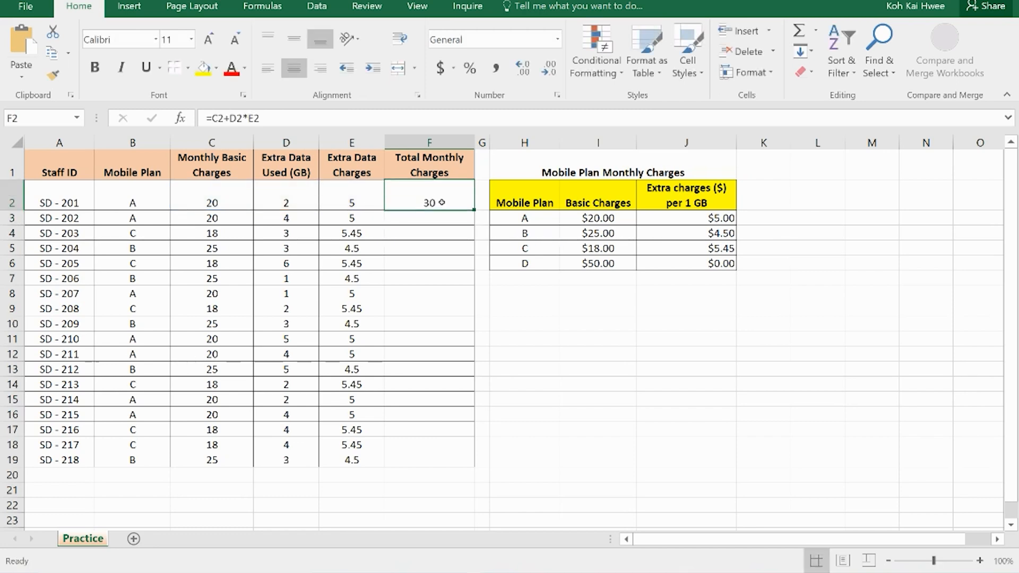
left_click_drag(429, 202, 429, 414)
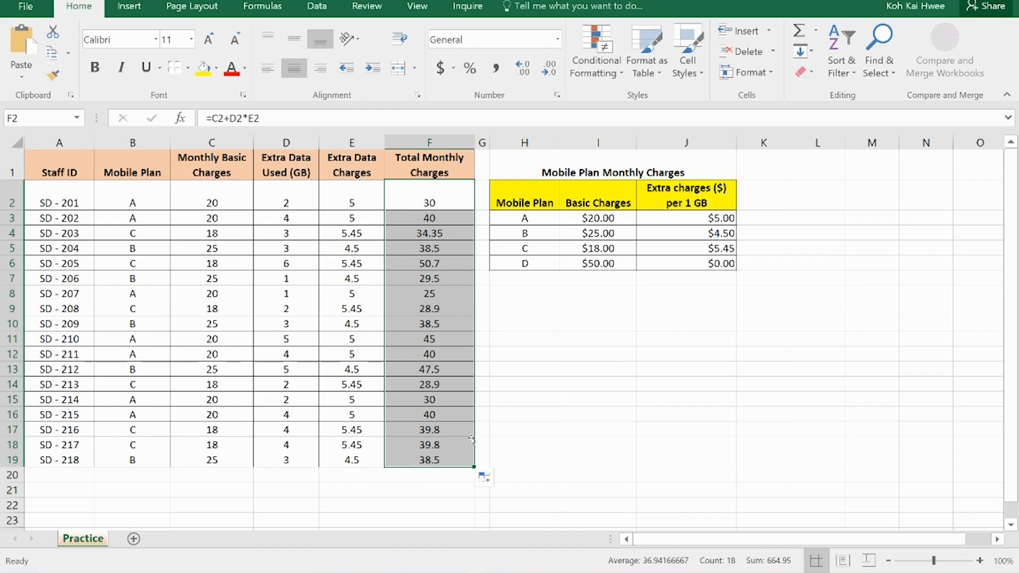
mouse_move(465, 436)
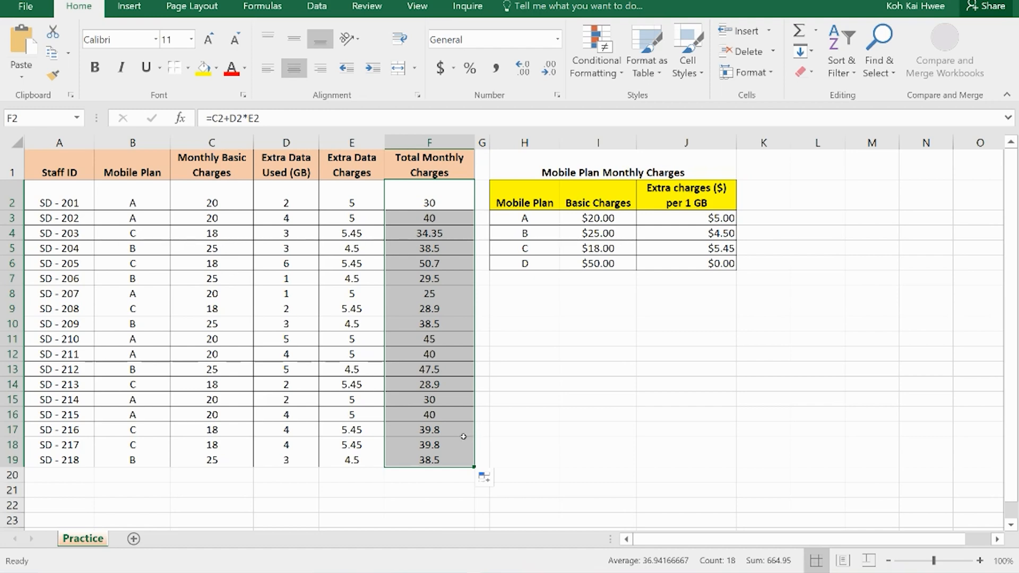
left_click(320, 6)
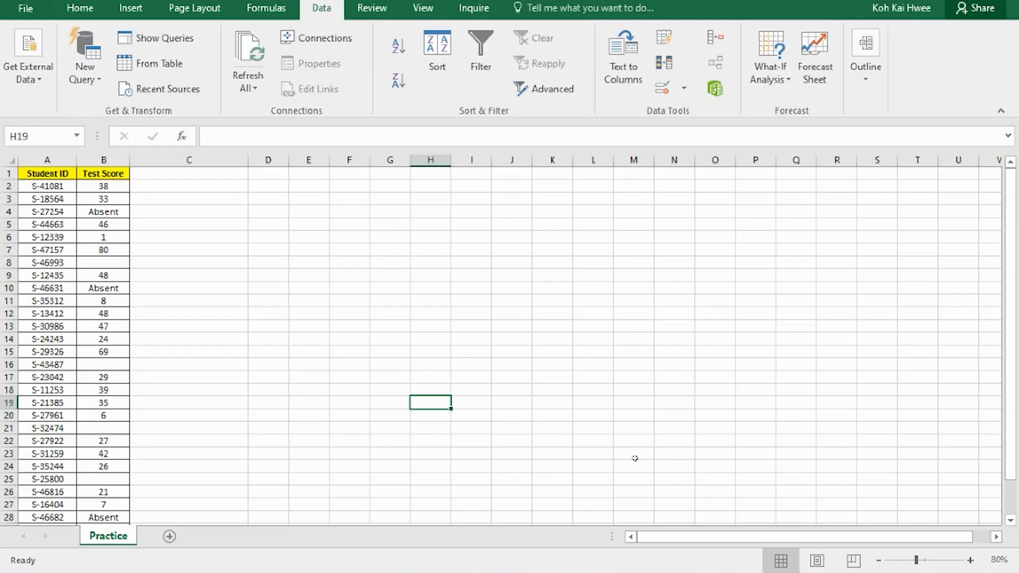
mouse_move(648, 457)
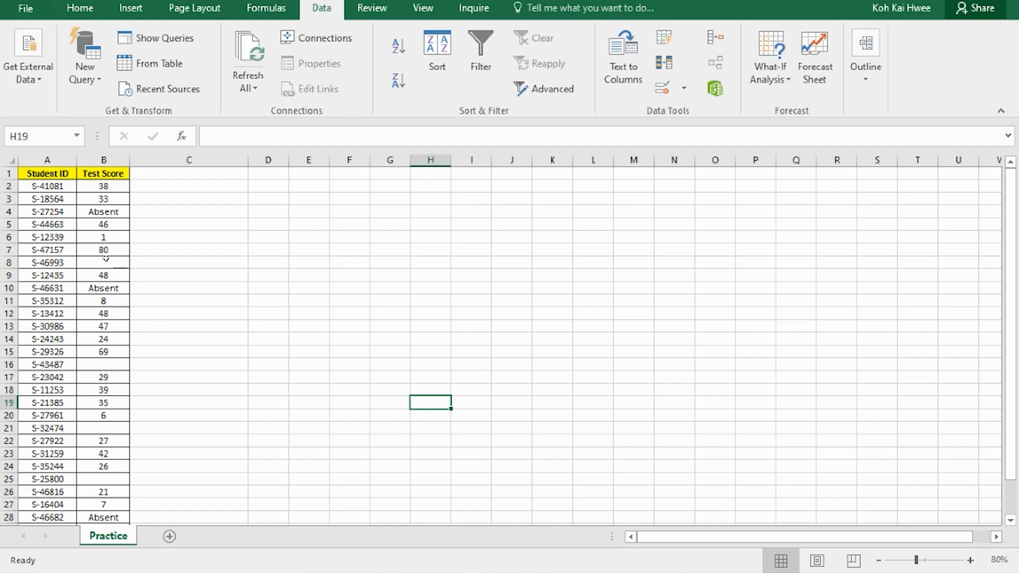
mouse_move(121, 260)
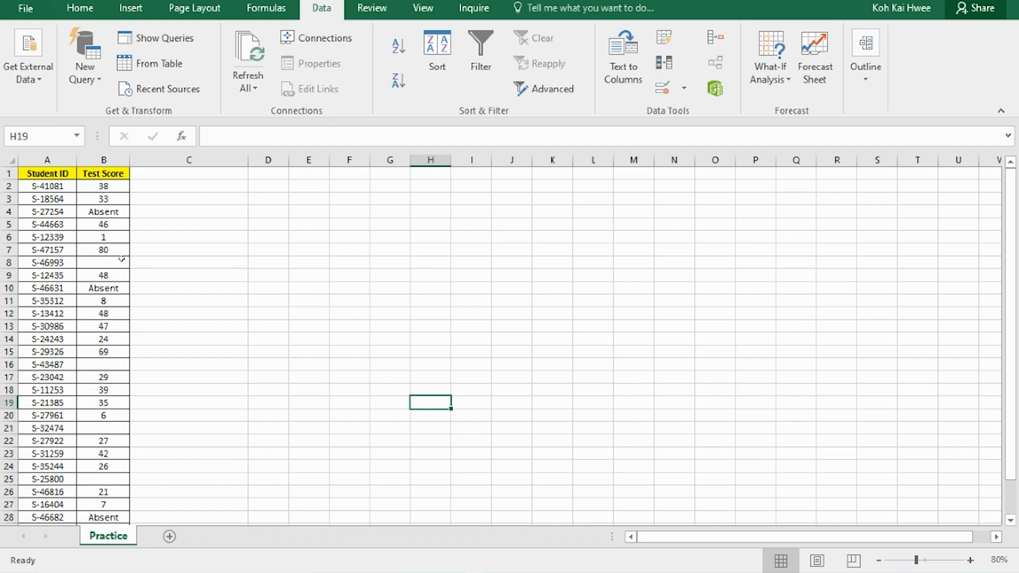
mouse_move(98, 260)
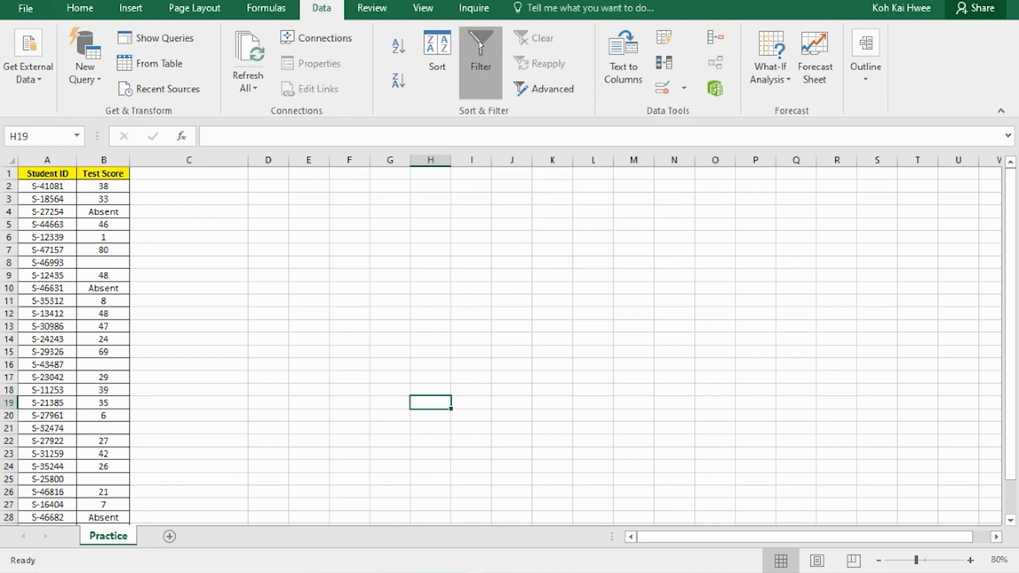
Turn on Data > Filter for the Student ID and Test Score list, dismissing the can't-apply warning.
left_click(479, 59)
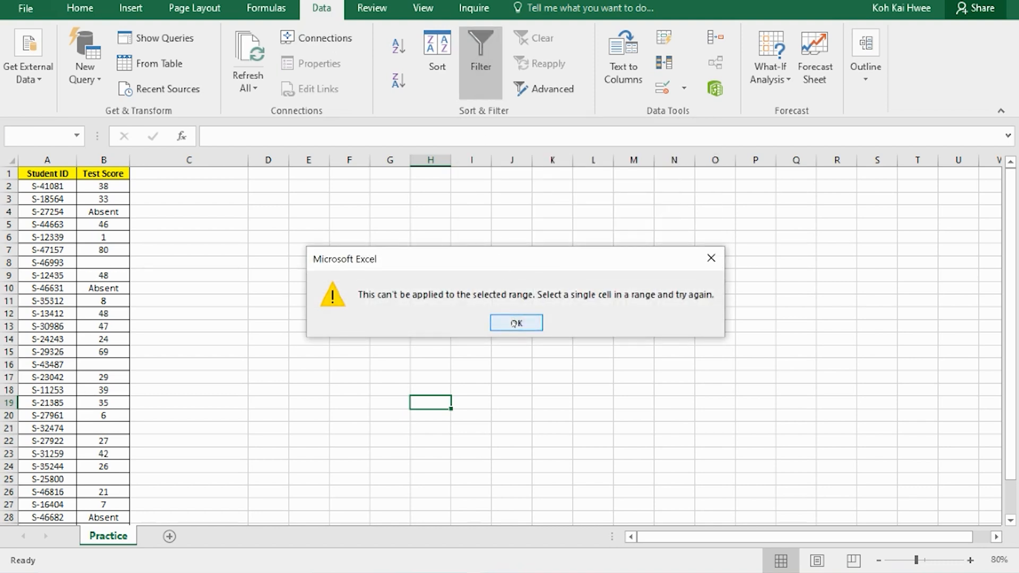
left_click(516, 324)
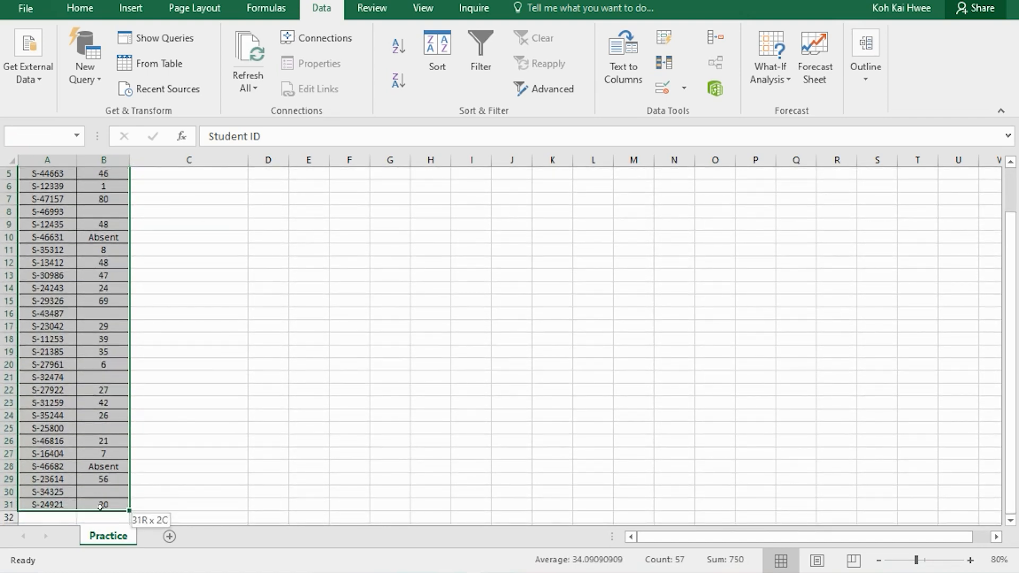
left_click(480, 49)
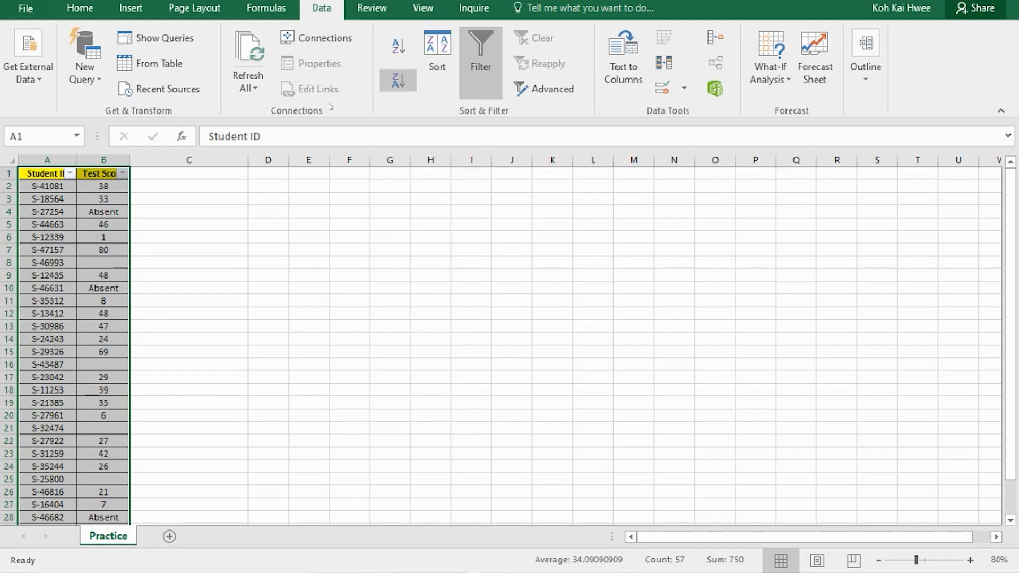
mouse_move(123, 173)
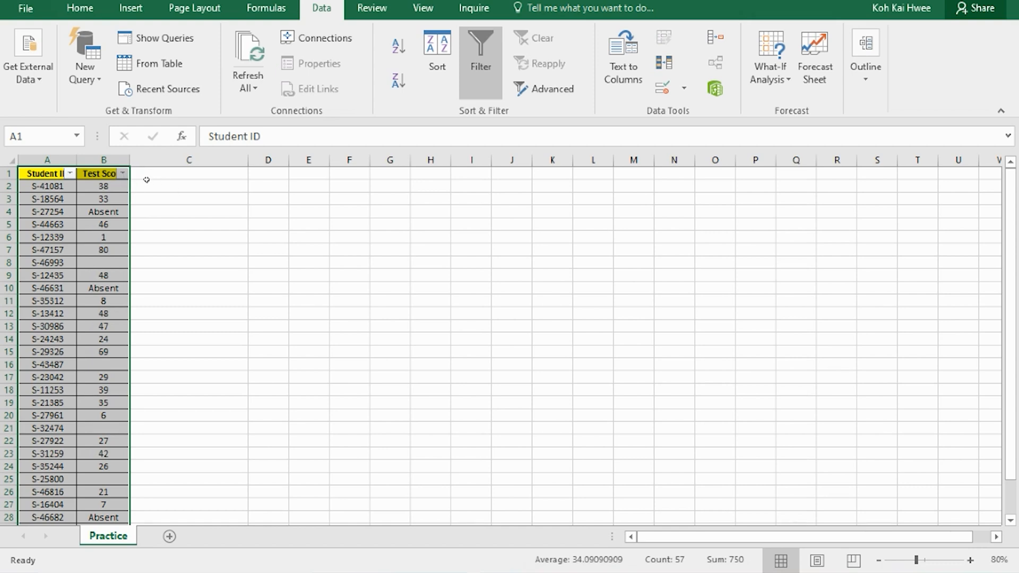
Apply a Test Score number filter Greater Than 50, leaving three students.
left_click(122, 174)
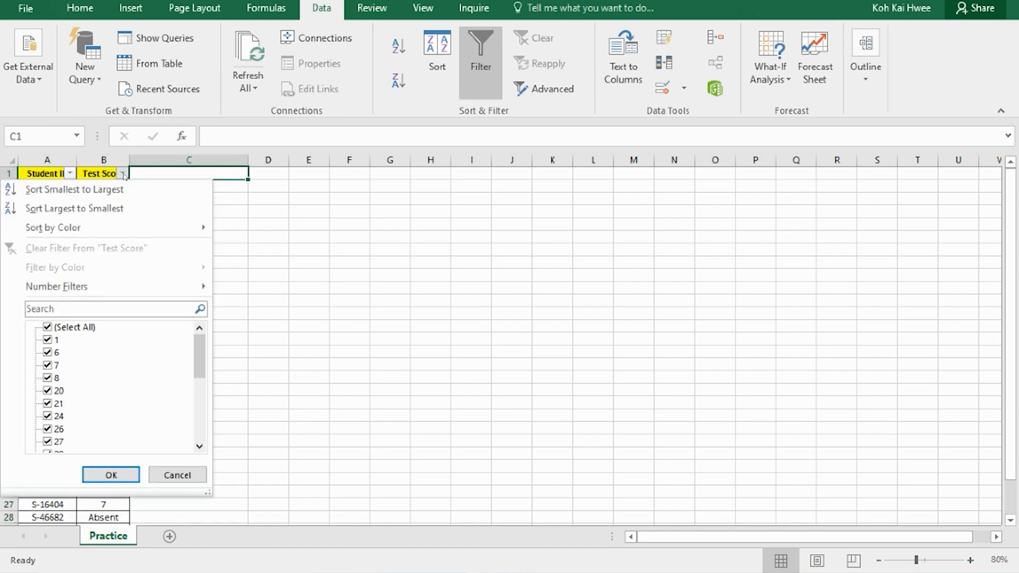
left_click(56, 286)
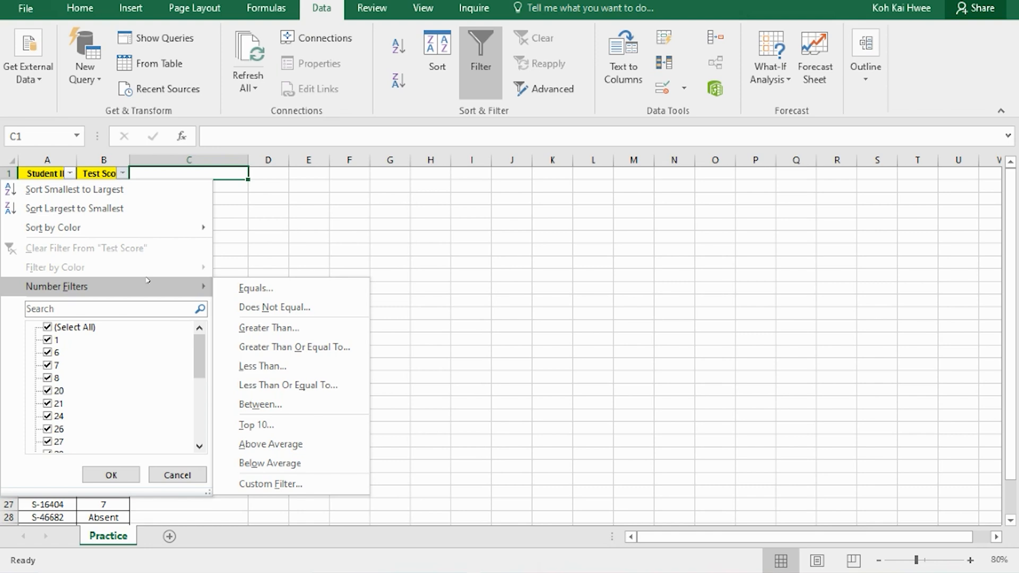
mouse_move(270, 327)
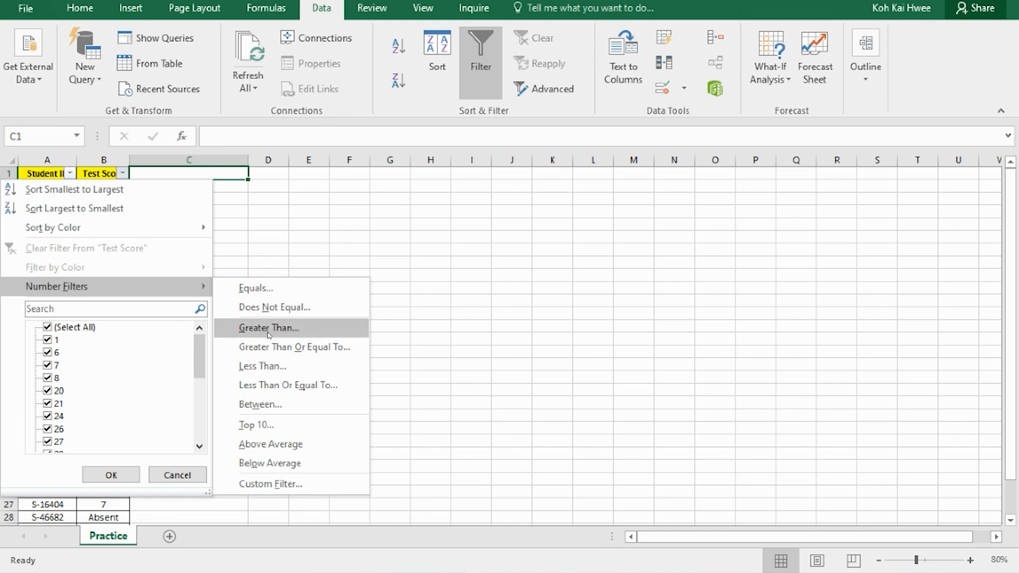
left_click(269, 328)
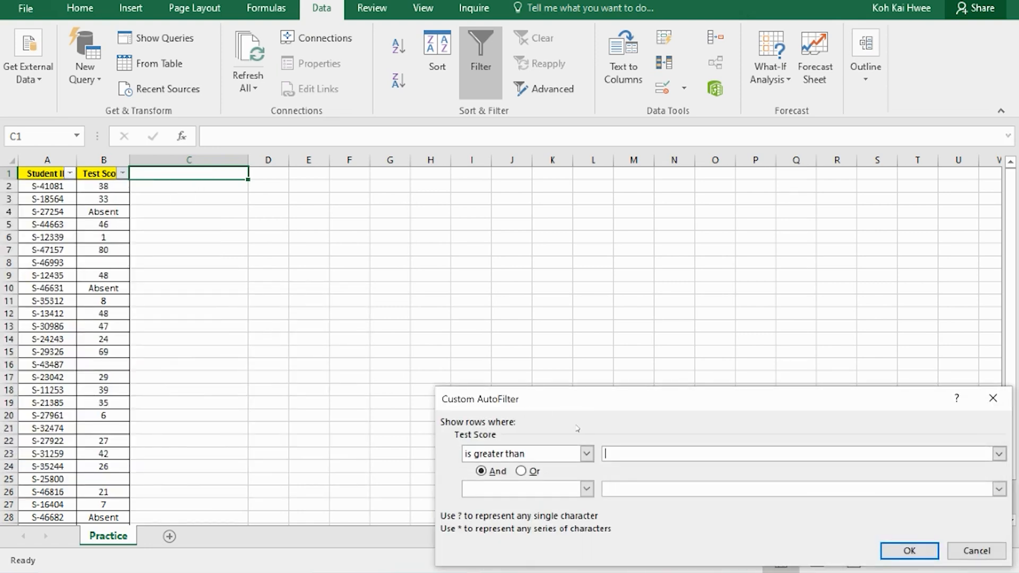
type("50")
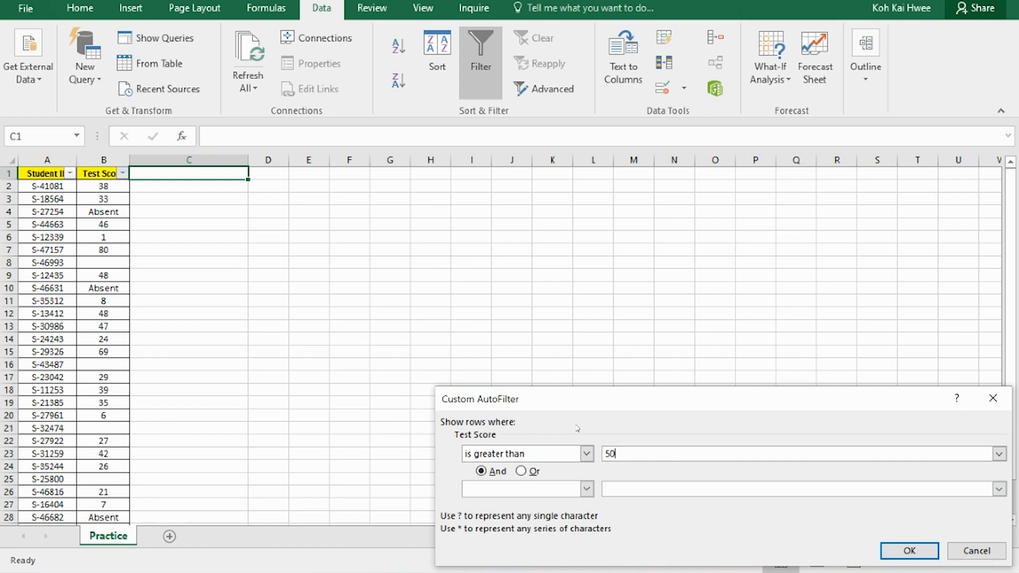
left_click(908, 550)
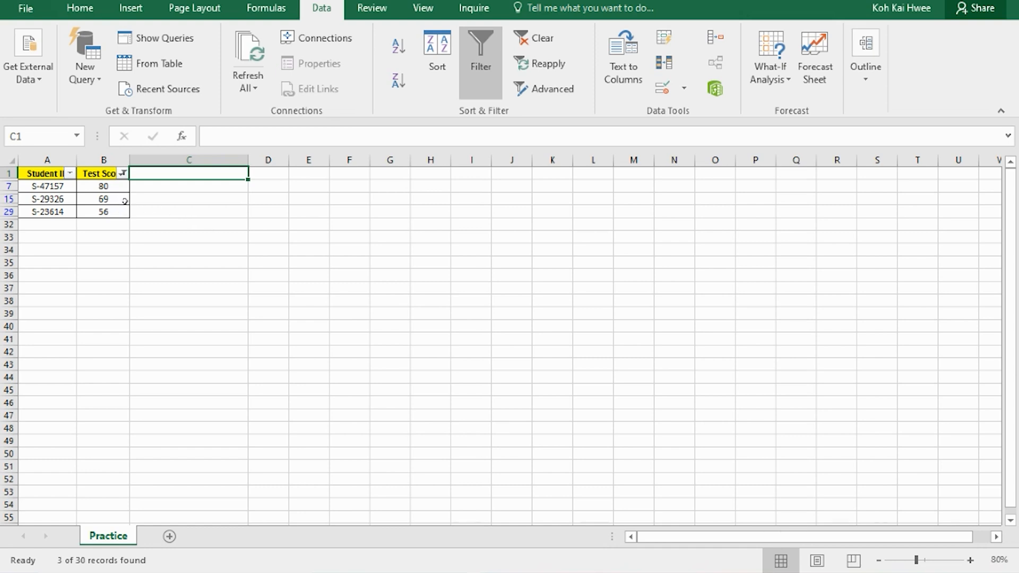
mouse_move(541, 38)
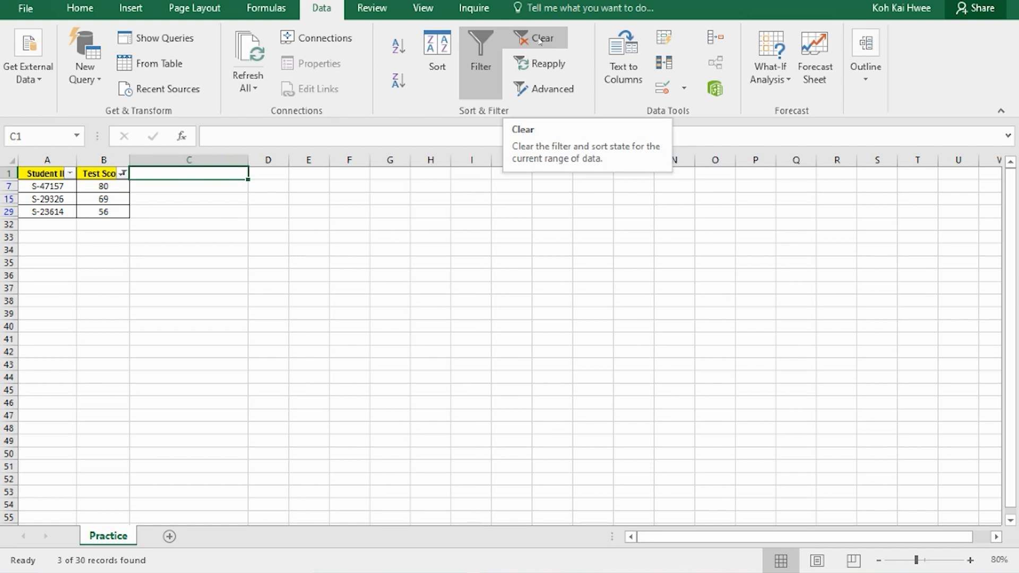
Clear the filter, show Test Scores Less Than 20, then clear again to show all rows.
left_click(543, 38)
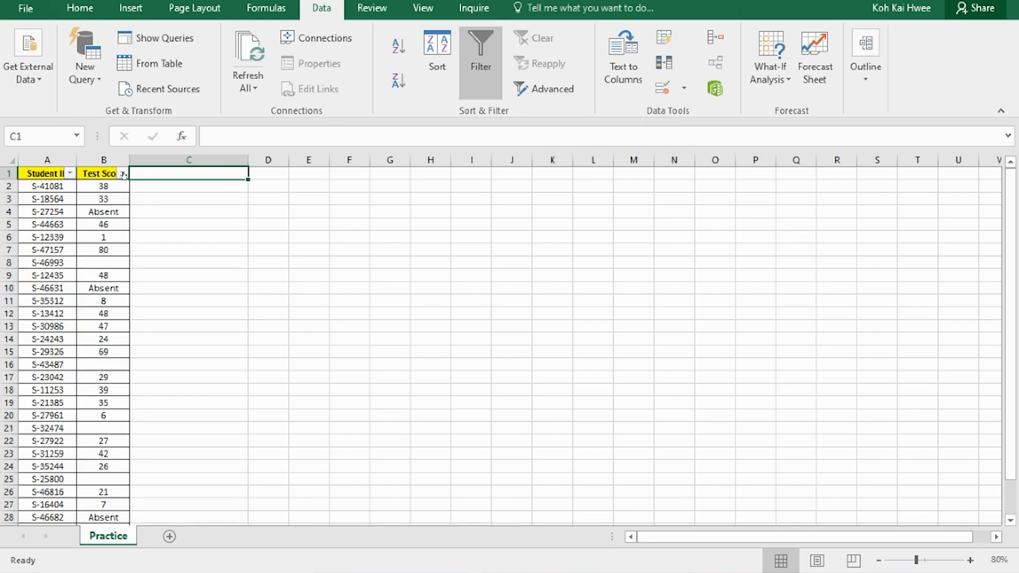
mouse_move(123, 174)
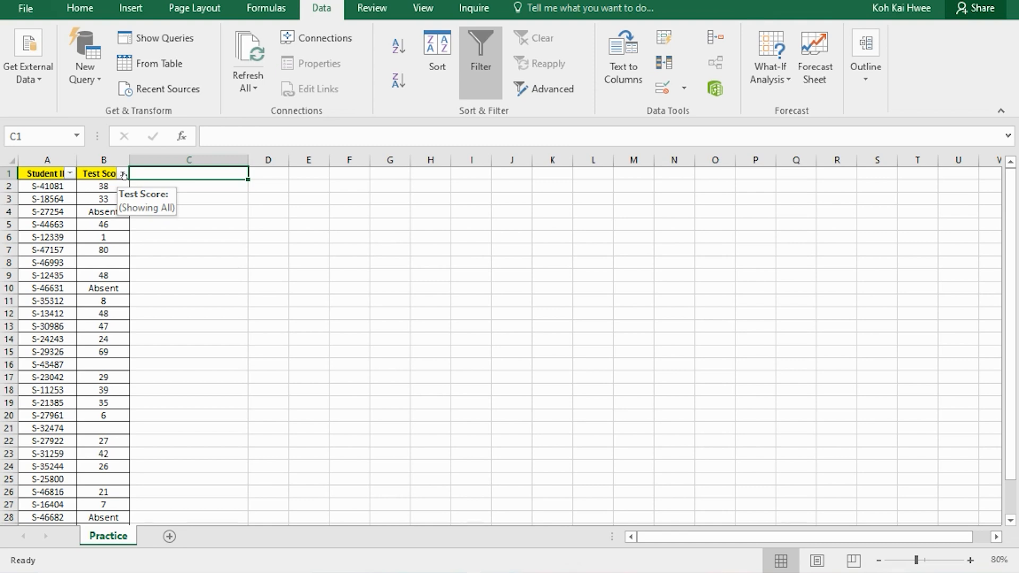
left_click(121, 173)
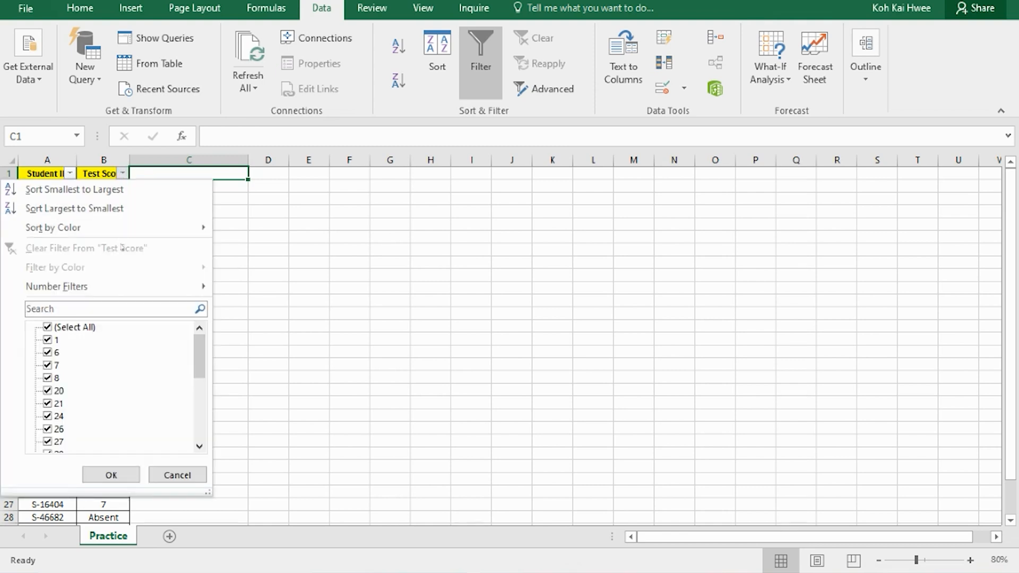
left_click(56, 286)
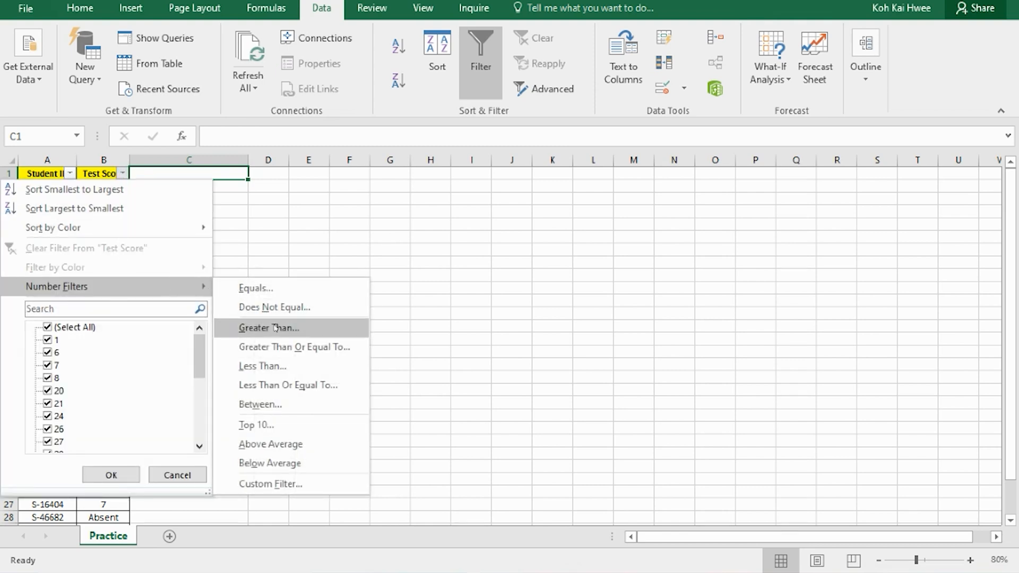
left_click(263, 366)
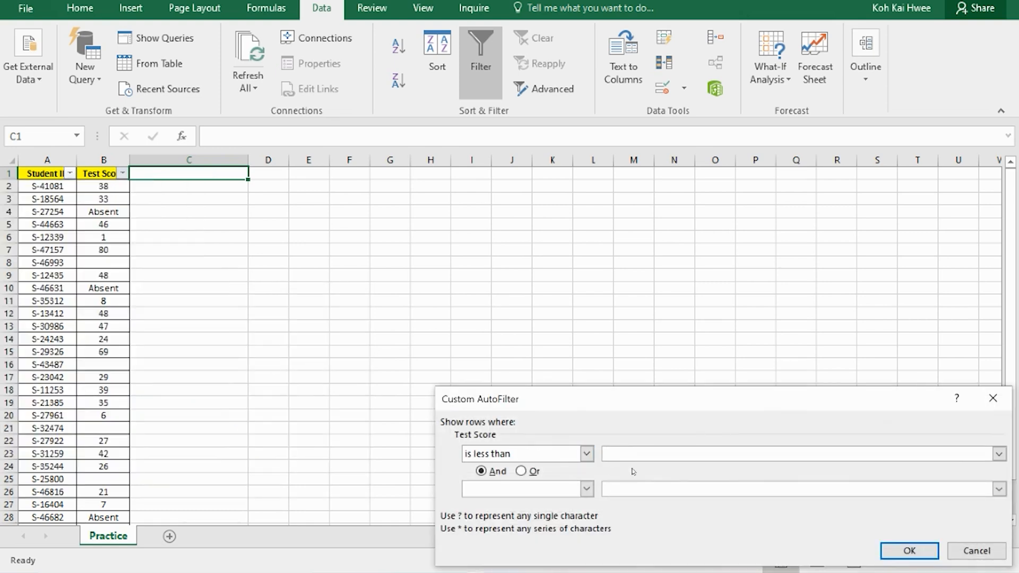
type("20")
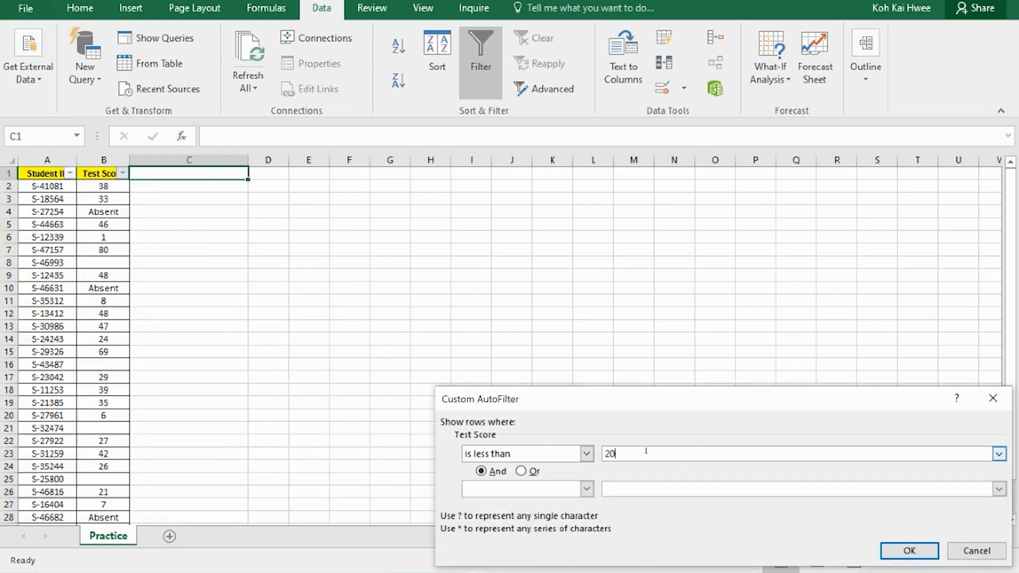
left_click(909, 551)
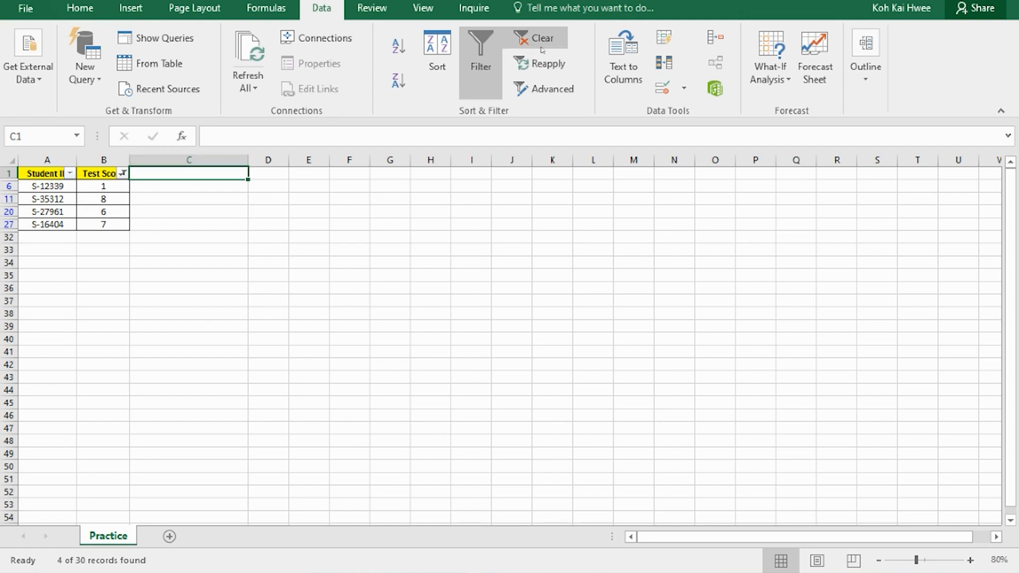
left_click(544, 37)
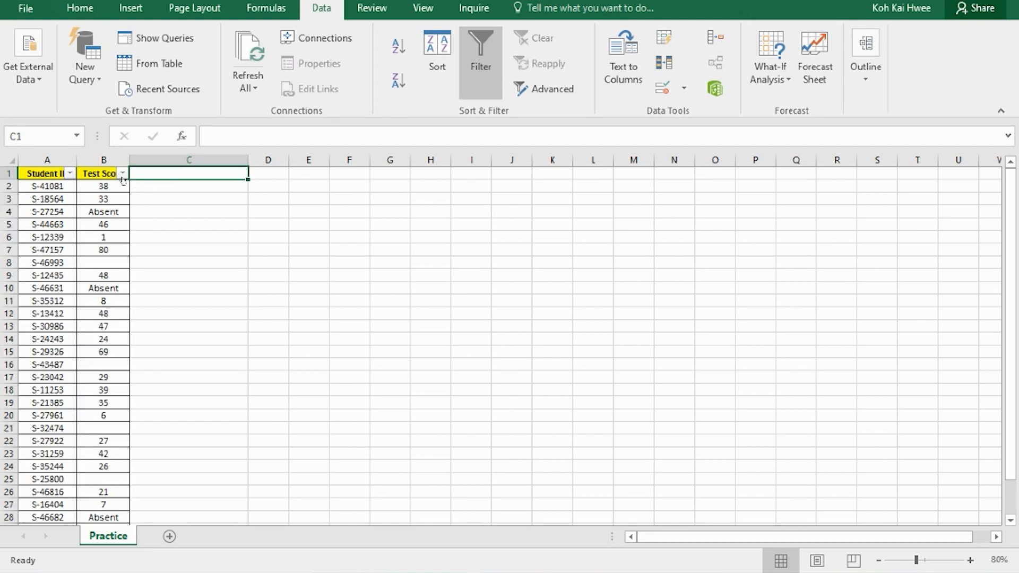
left_click(122, 173)
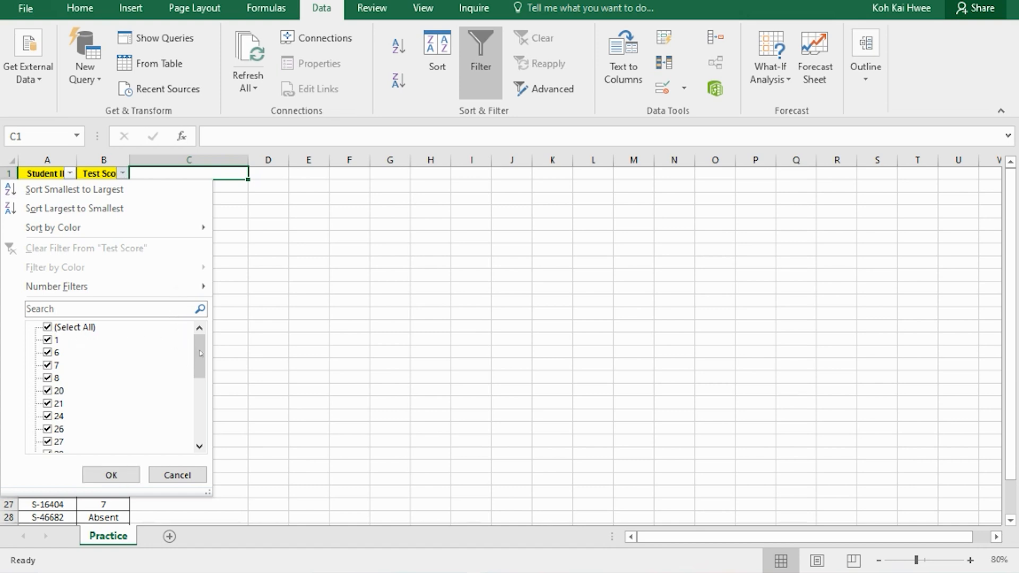
scroll("down", 3)
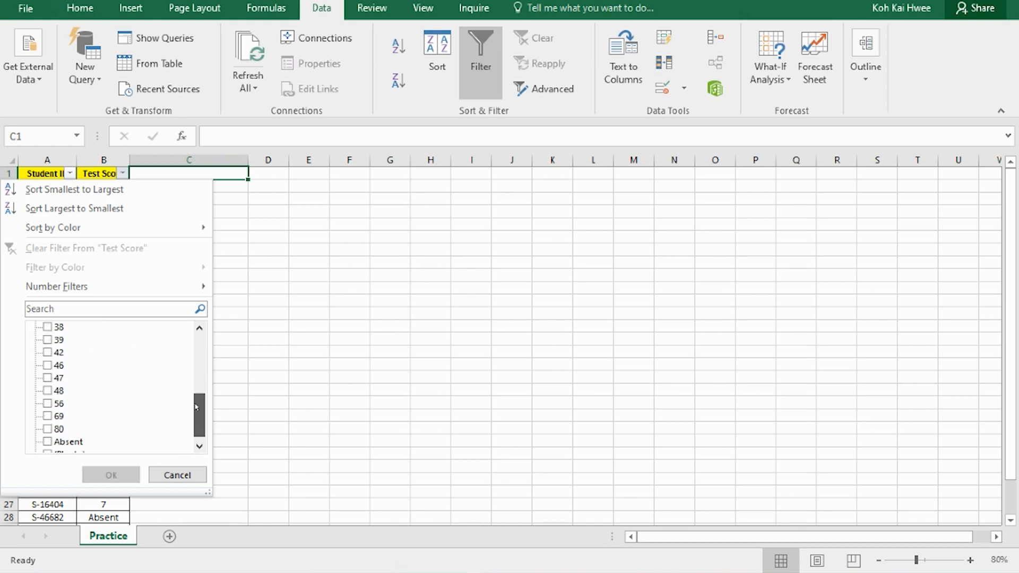
left_click(47, 428)
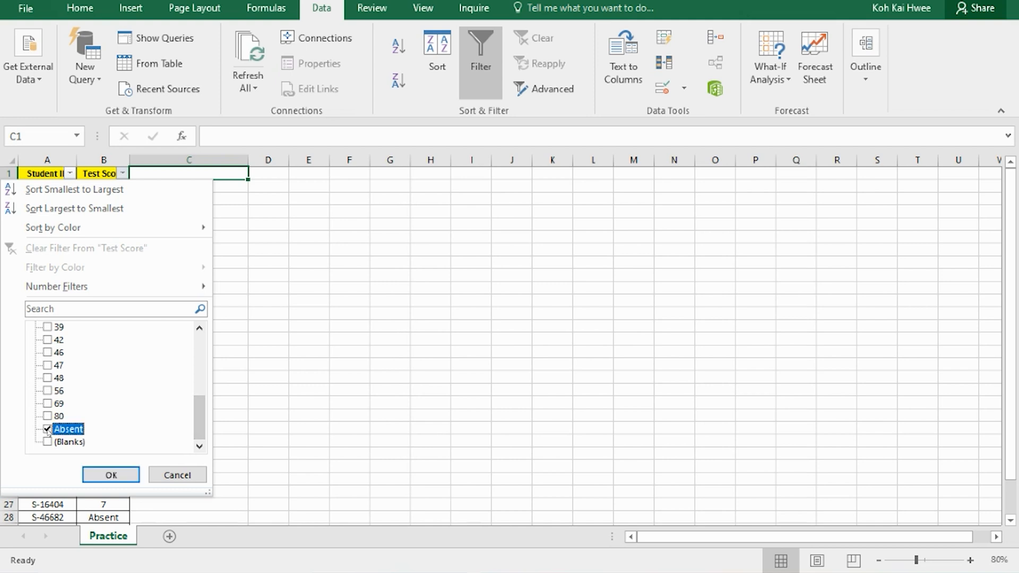
left_click(111, 475)
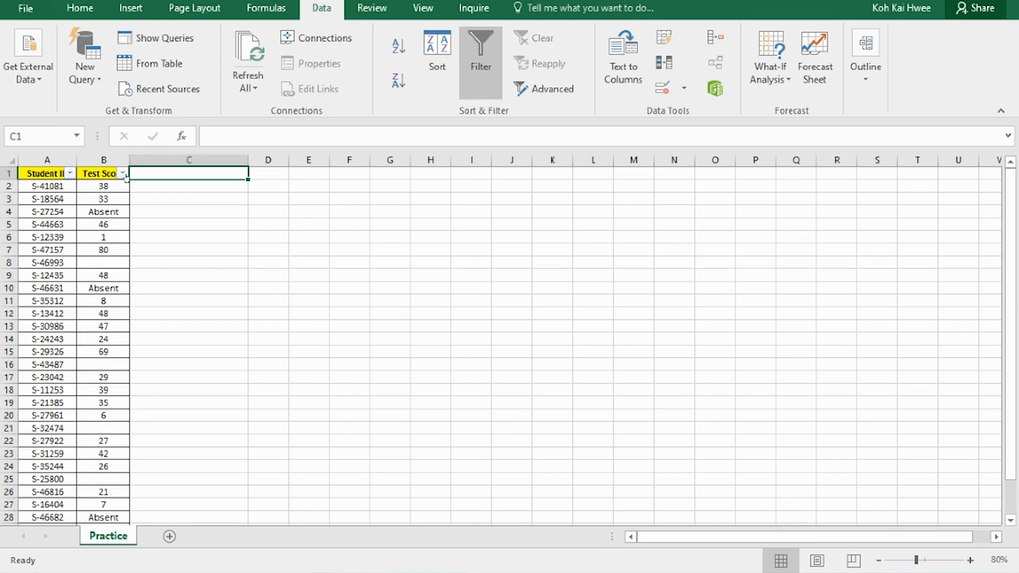
Filter Test Score to (Blanks) only, showing the 5 students with no score.
left_click(120, 174)
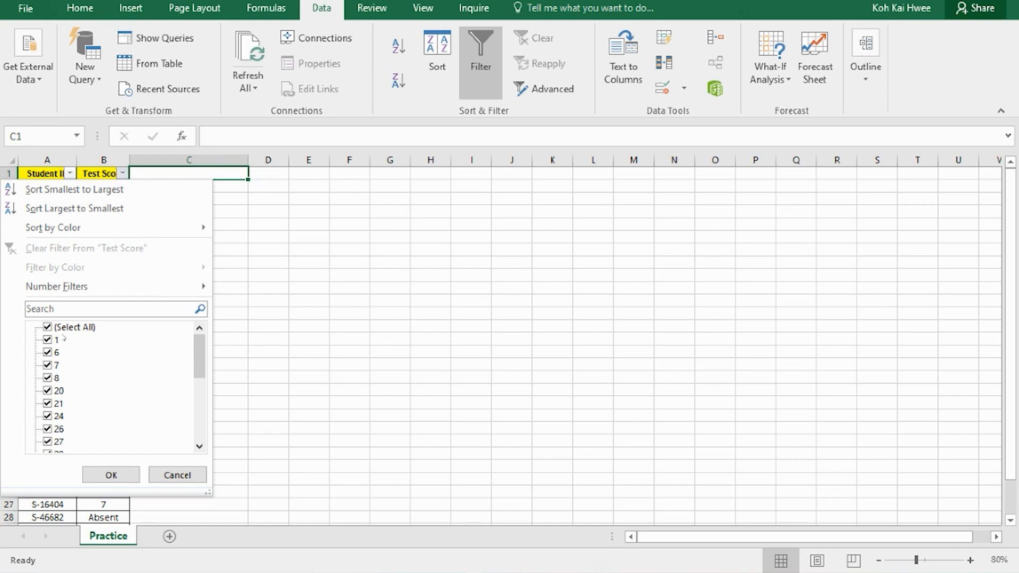
left_click(47, 327)
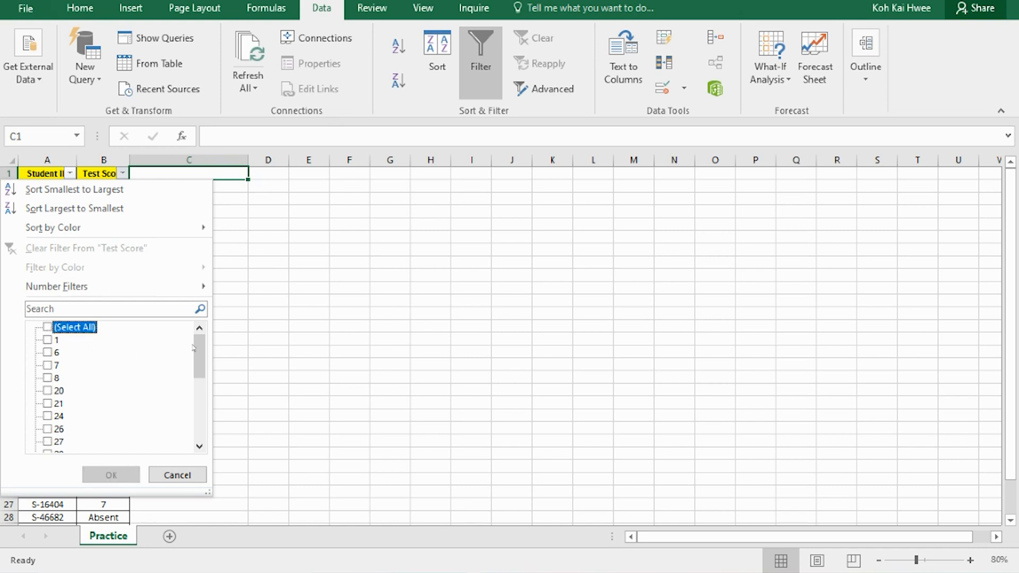
scroll("down", 3)
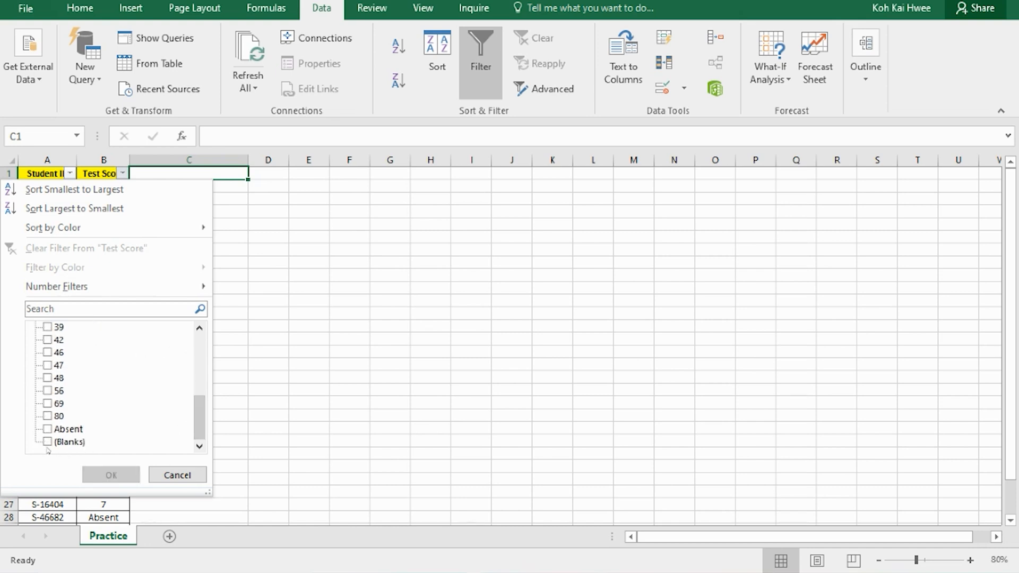
left_click(47, 442)
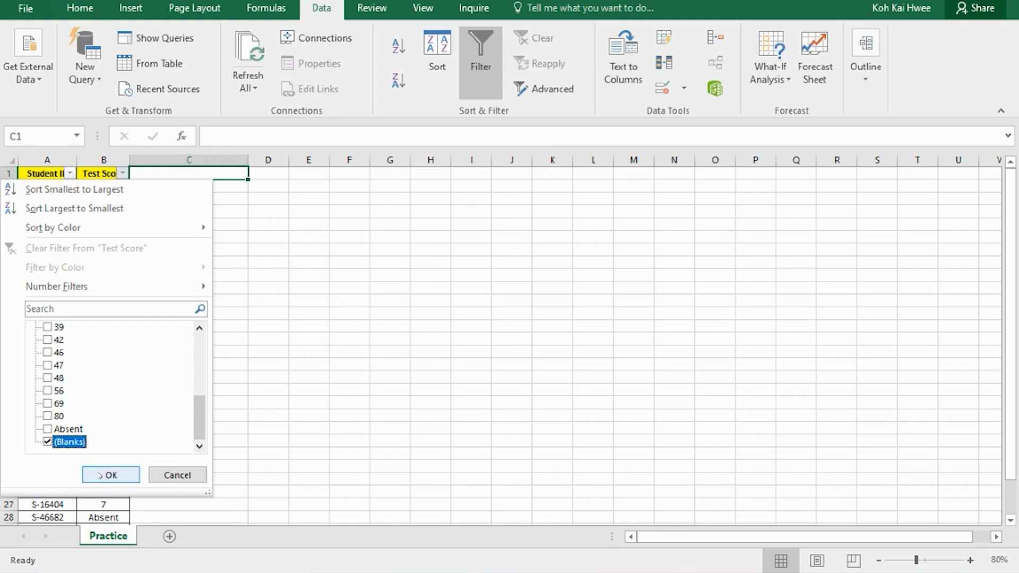
left_click(109, 474)
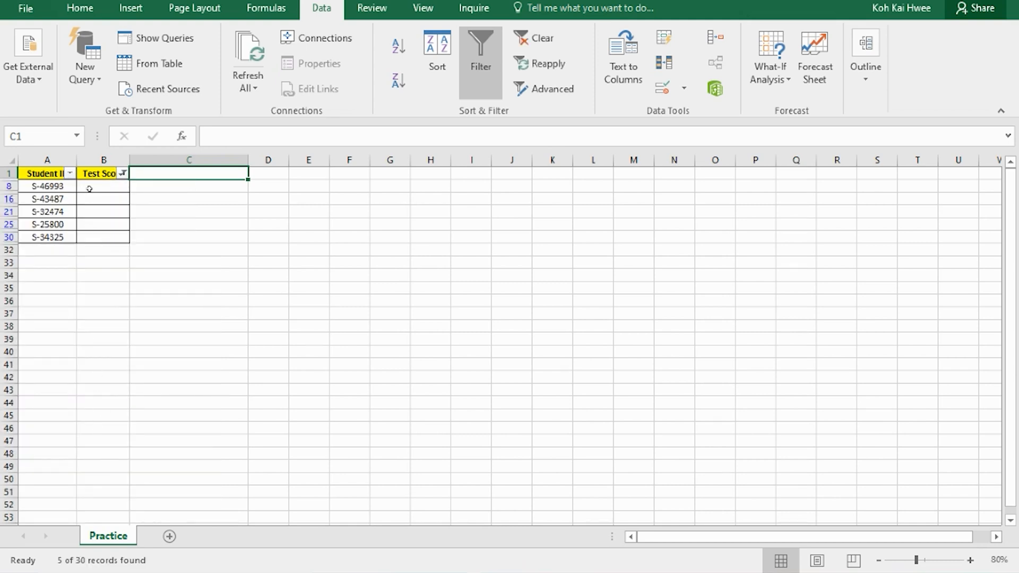
mouse_move(84, 260)
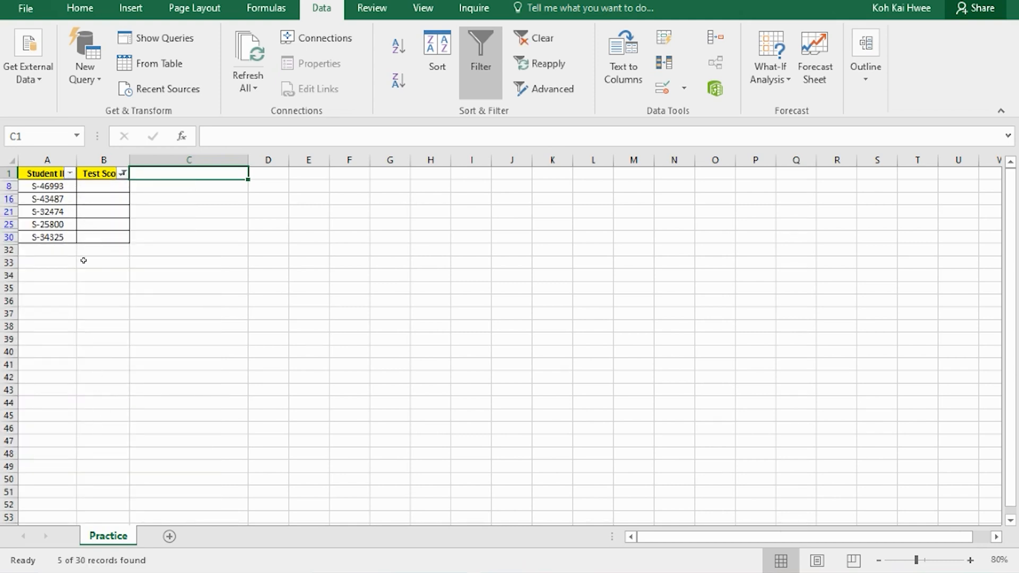